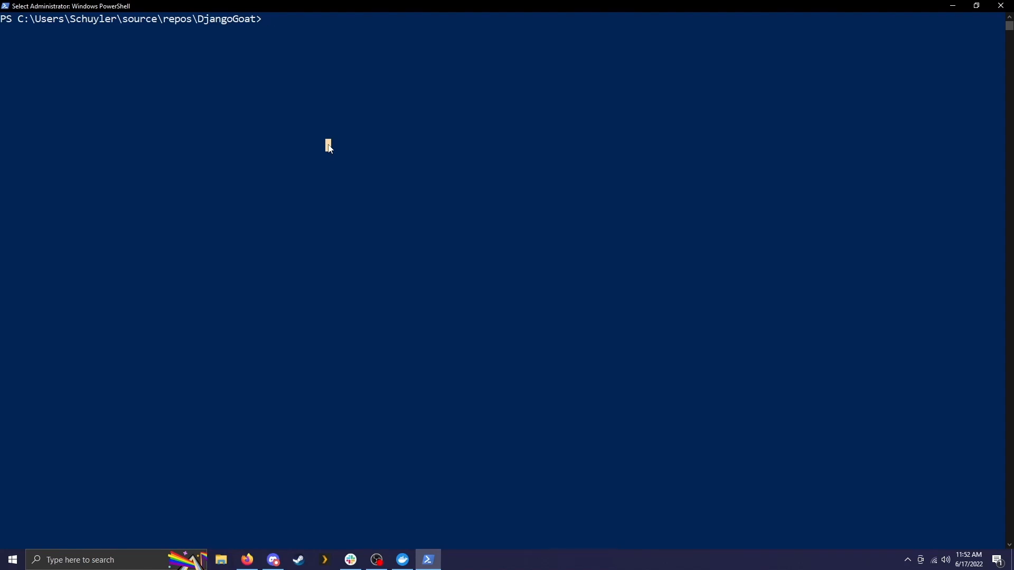
- Enter docker run -rm -e "WORKSPACE=$(pwd)" at the PowerShell prompt
{"action": "type", "text": "docker run"}
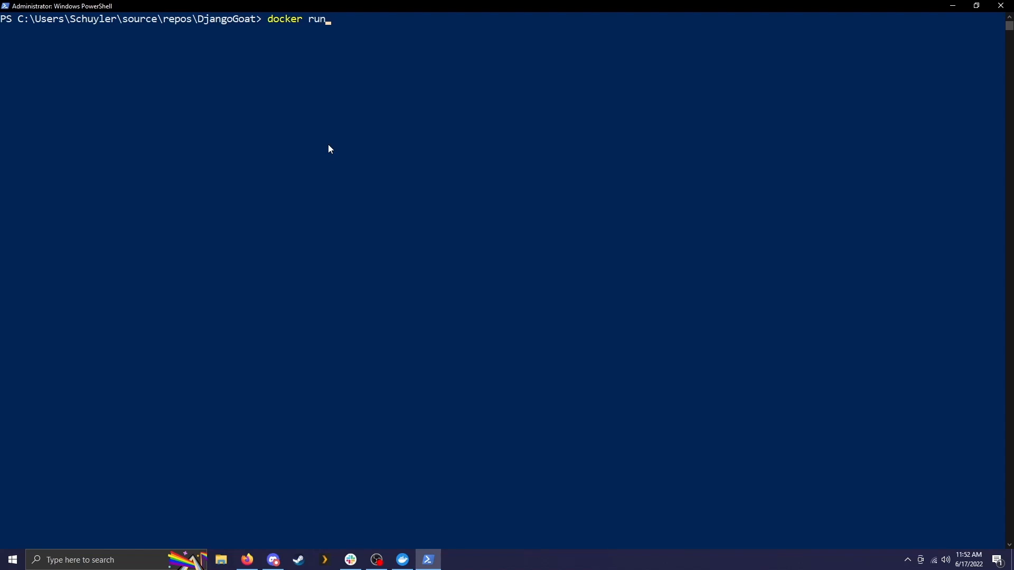
{"action": "type", "text": "-"}
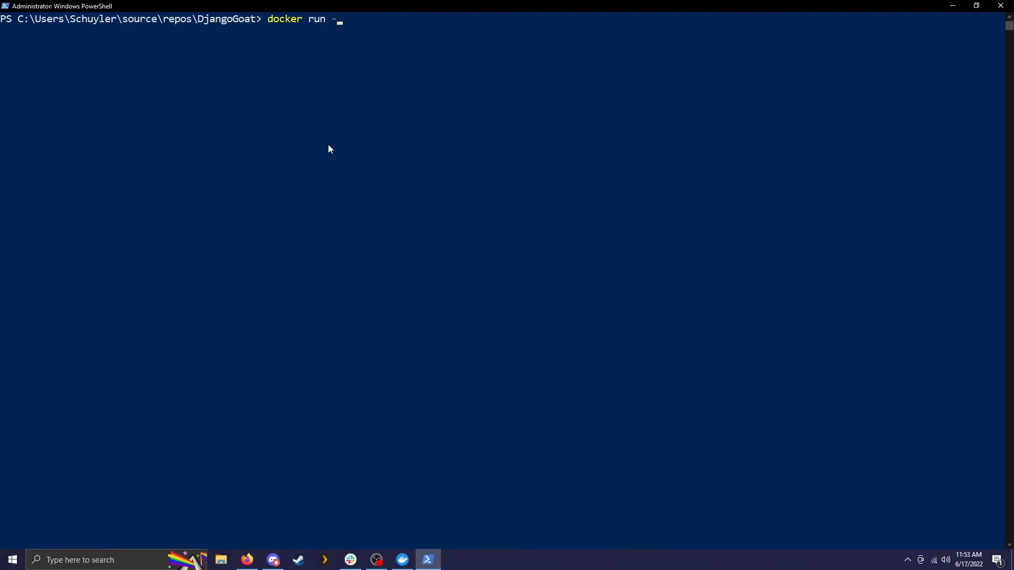
{"action": "type", "text": "rm -e"}
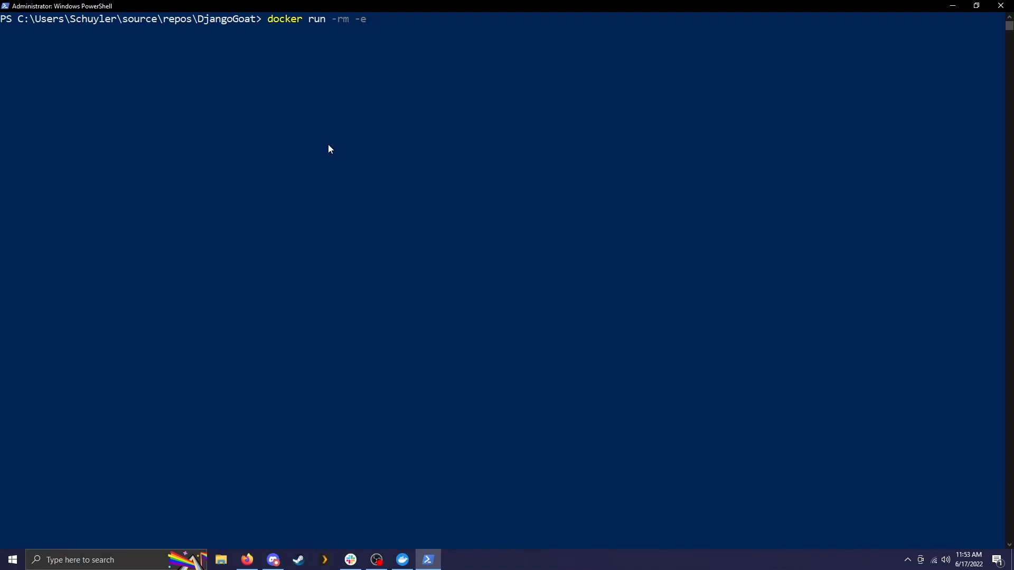
{"action": "type", "text": "\"WO"}
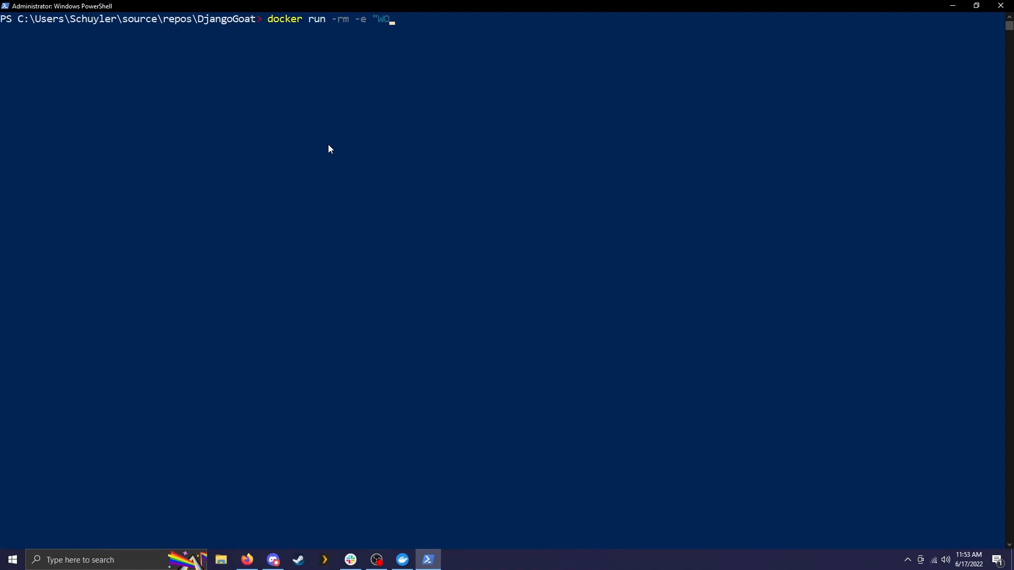
{"action": "type", "text": "RKSPACE"}
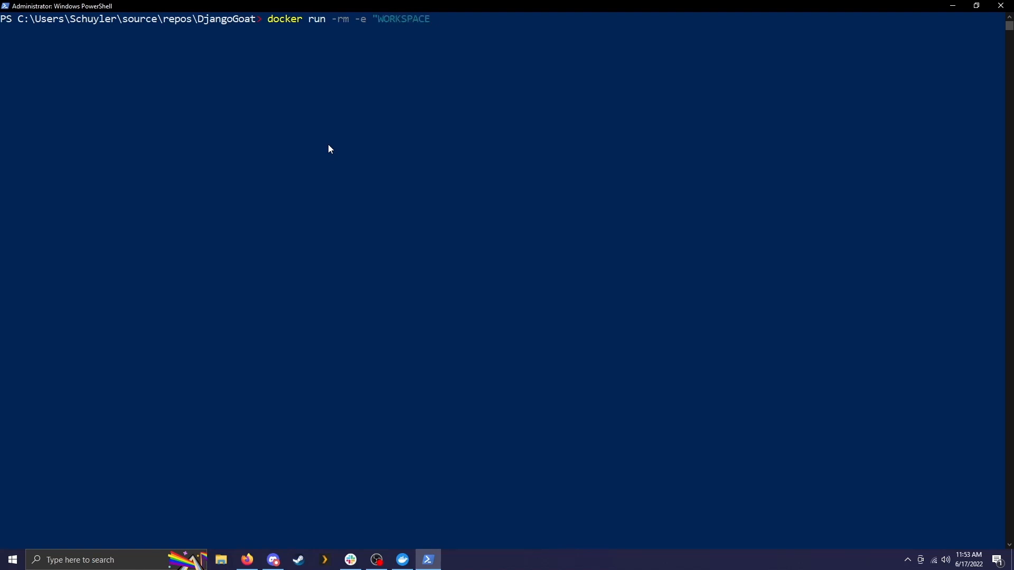
{"action": "type", "text": "\""}
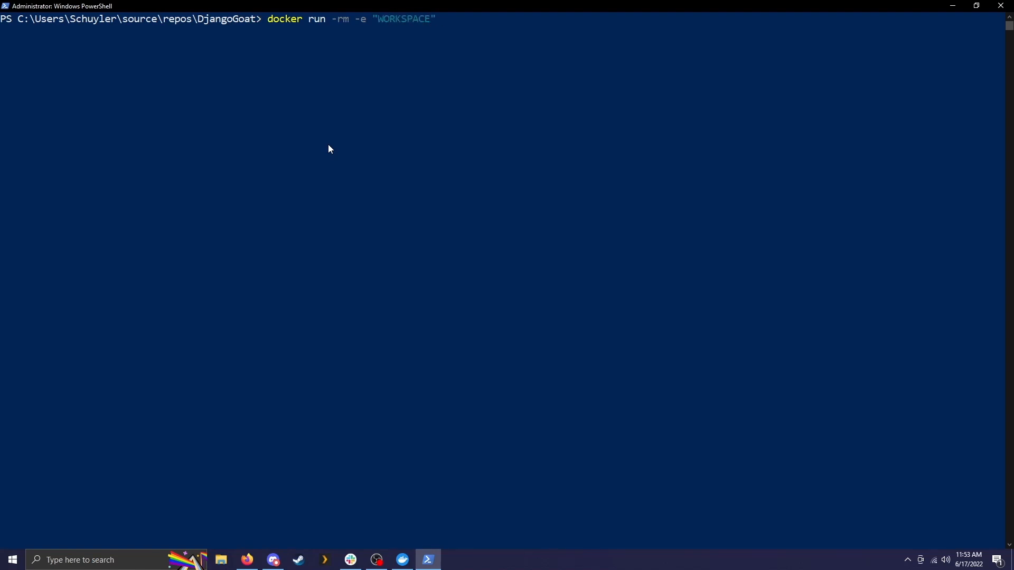
{"action": "type", "text": "="}
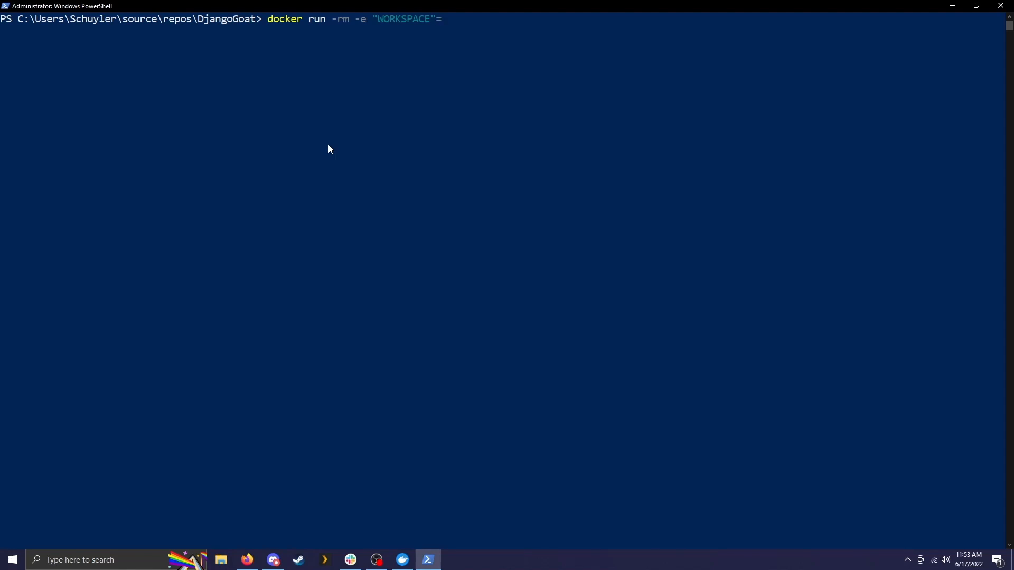
{"action": "type", "text": "$"}
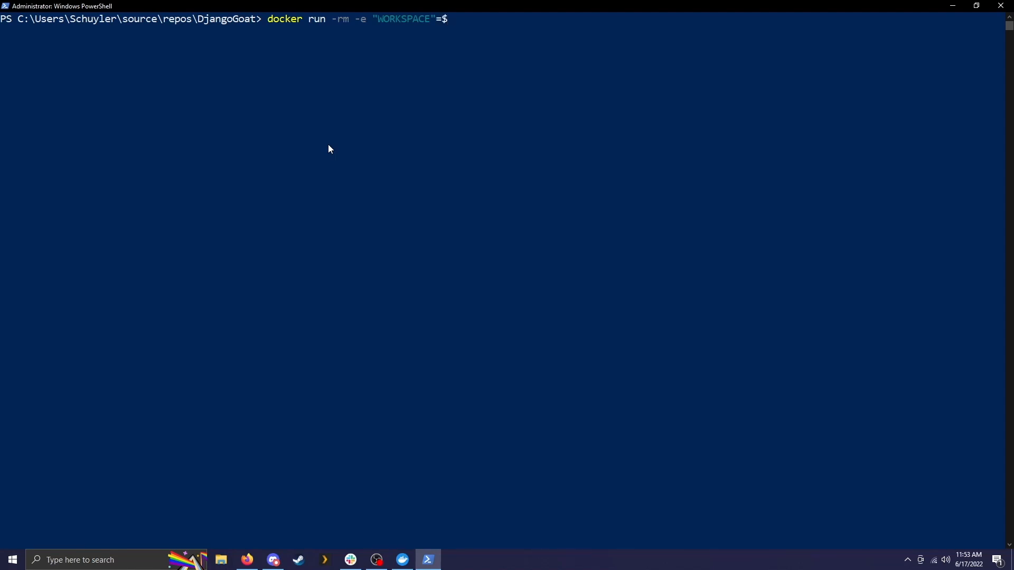
{"action": "type", "text": "(pwd"}
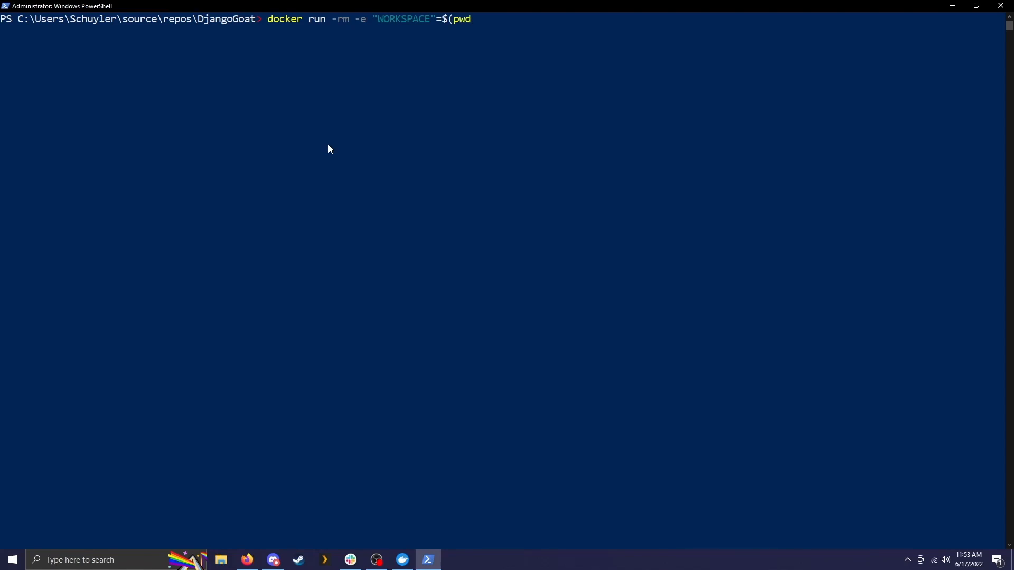
{"action": "type", "text": ")\""}
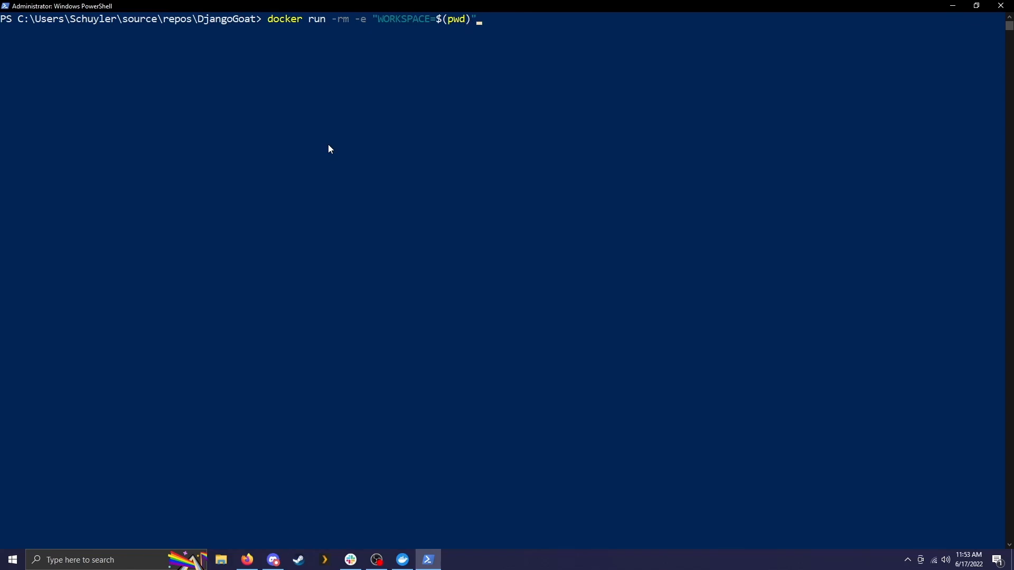
- Add -e "GITHUB_TOKEN=$env:GITHUB_TOKEN" to pass the token from the environment
{"action": "type", "text": "-e"}
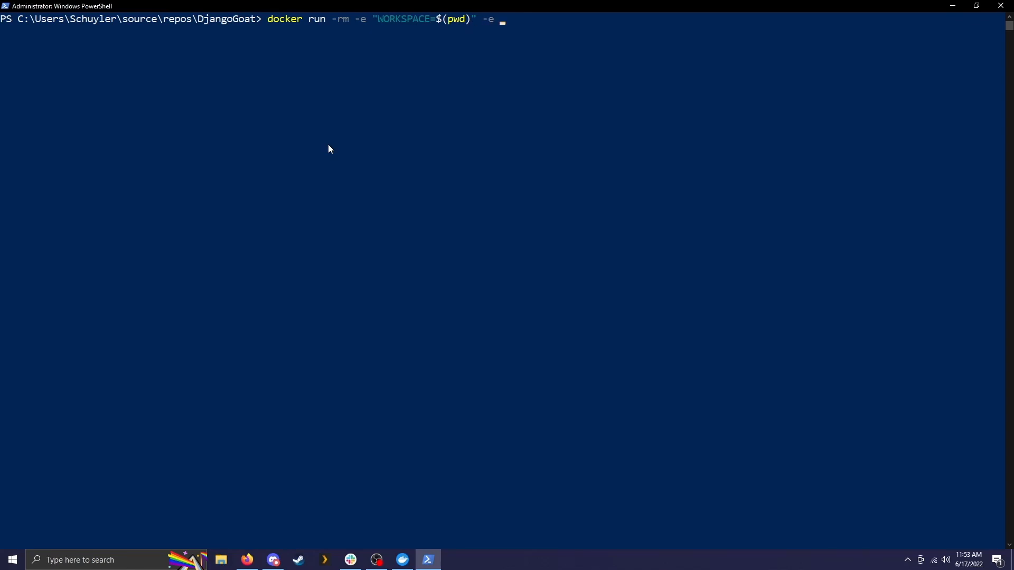
{"action": "type", "text": "\"GIT"}
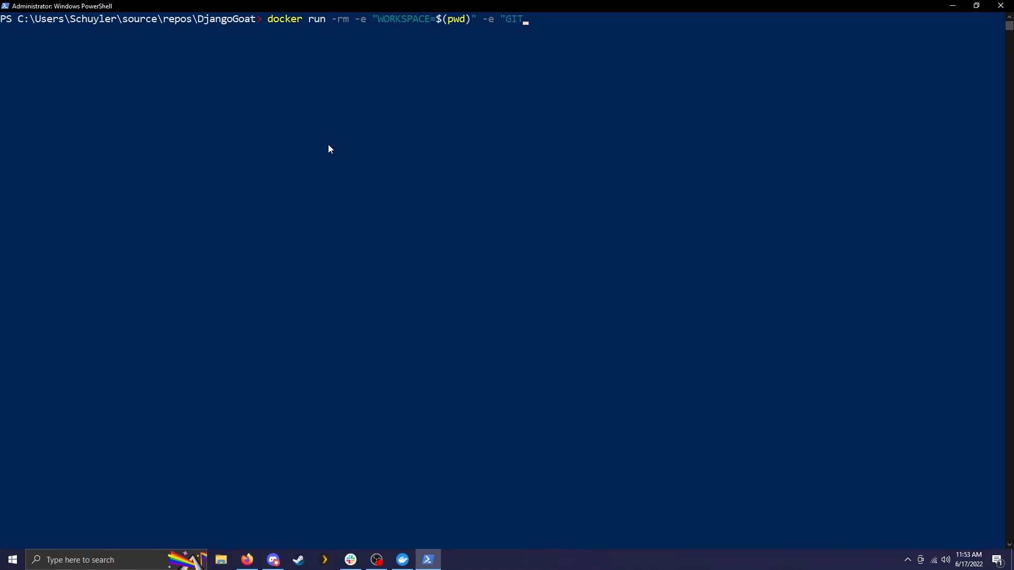
{"action": "type", "text": "HUB_TOK"}
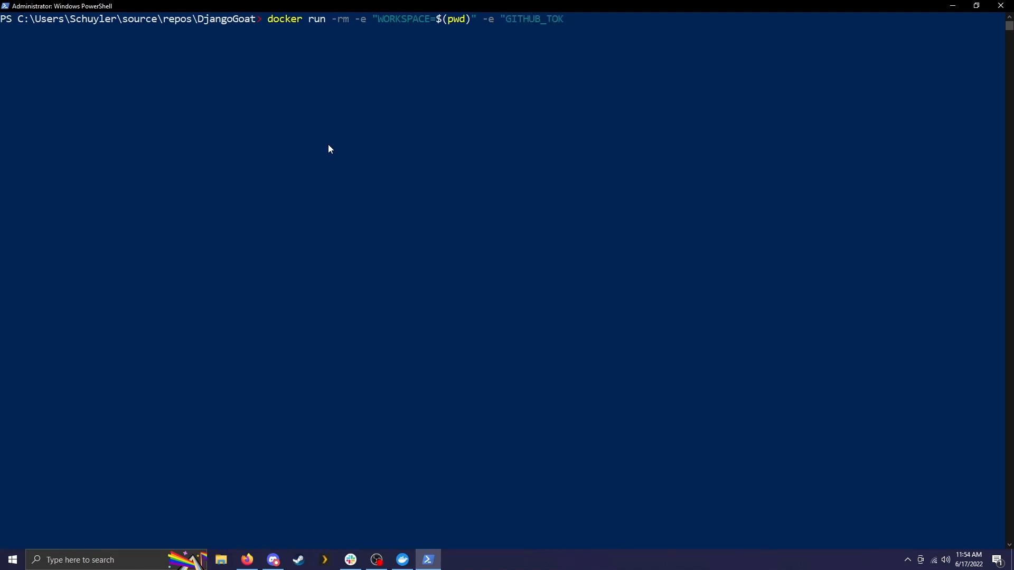
{"action": "type", "text": "EN="}
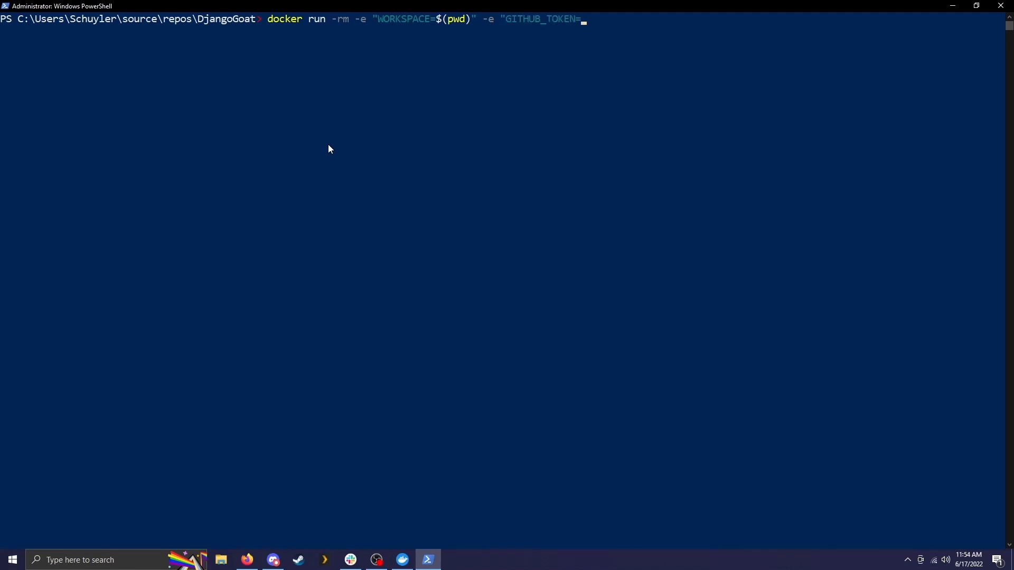
{"action": "type", "text": "$"}
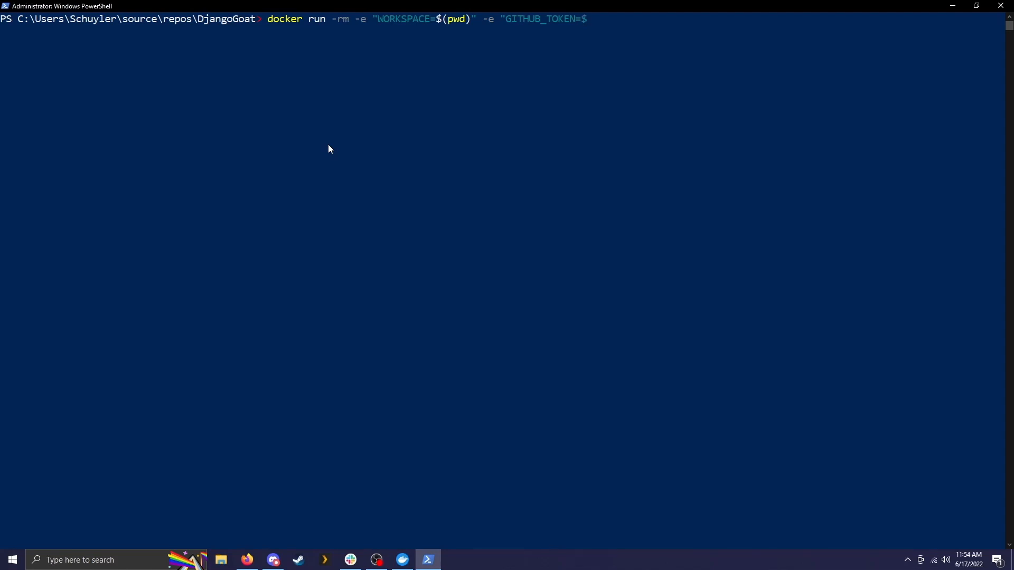
{"action": "type", "text": "$env:"}
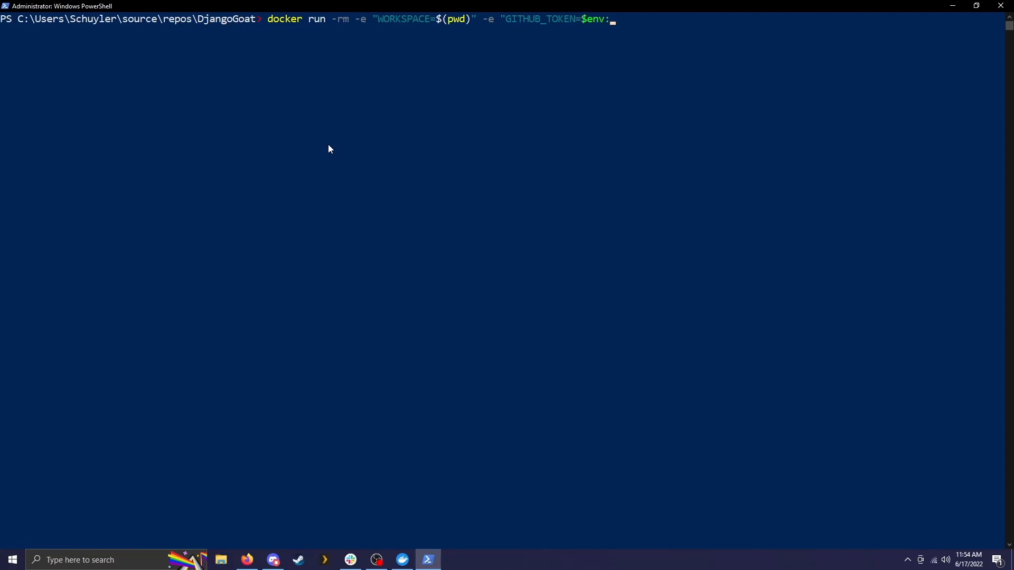
{"action": "type", "text": "GITHUB_TO"}
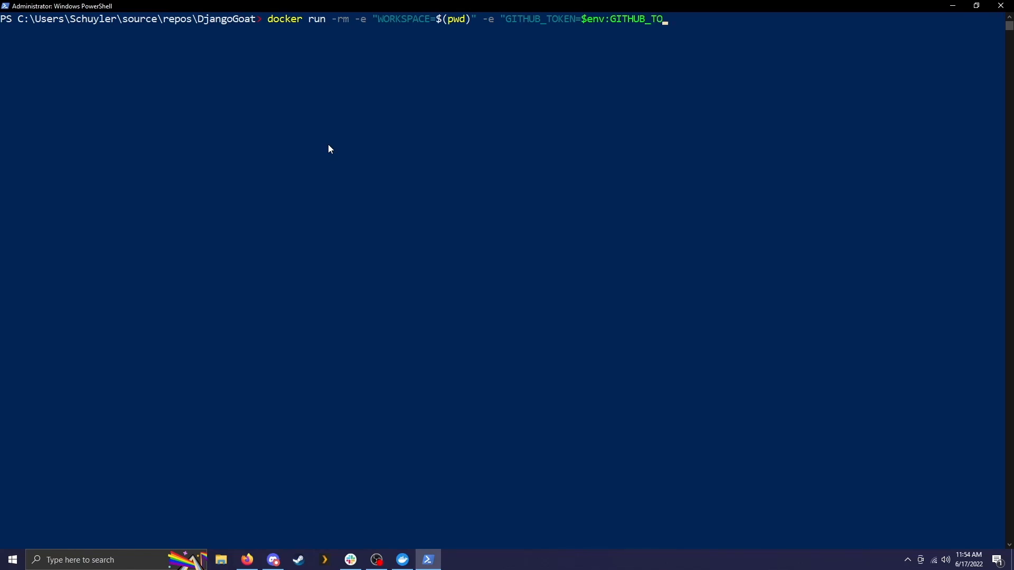
{"action": "type", "text": "KEN\""}
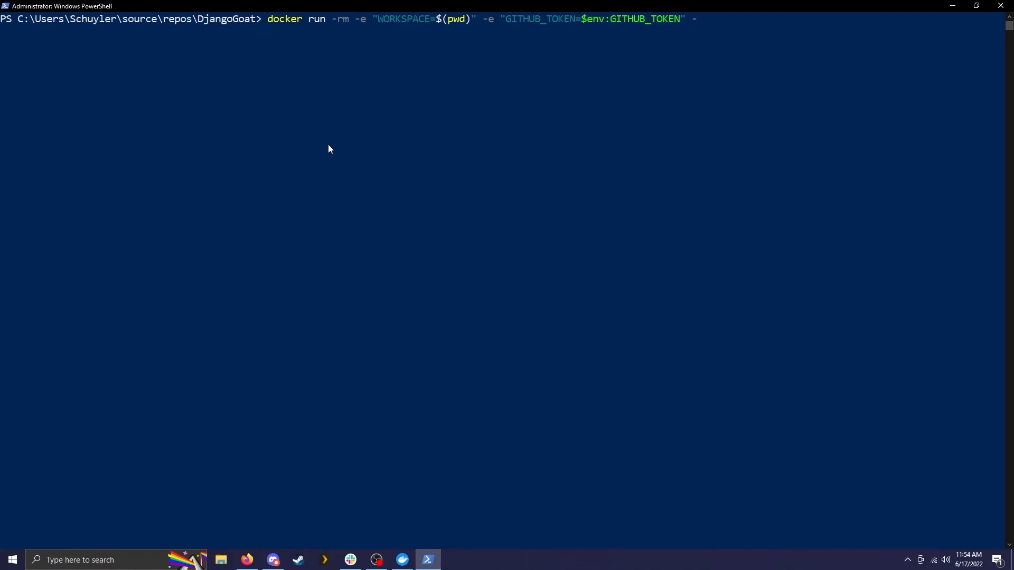
- Add -v "$(pwd):/app:cached" volume mount and the shiftleft image name
{"action": "type", "text": "-v \""}
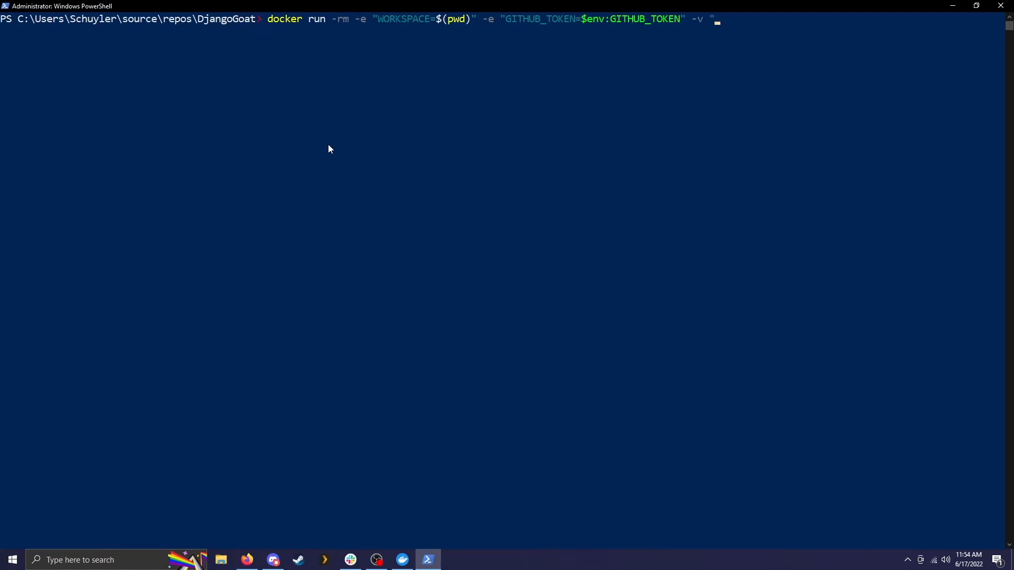
{"action": "type", "text": "$(pwd"}
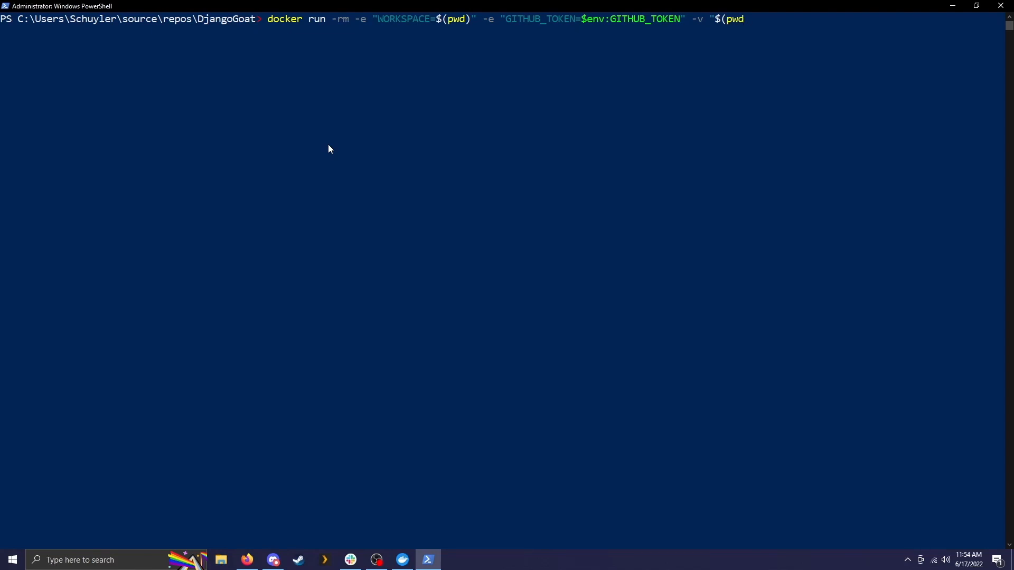
{"action": "type", "text": ")"}
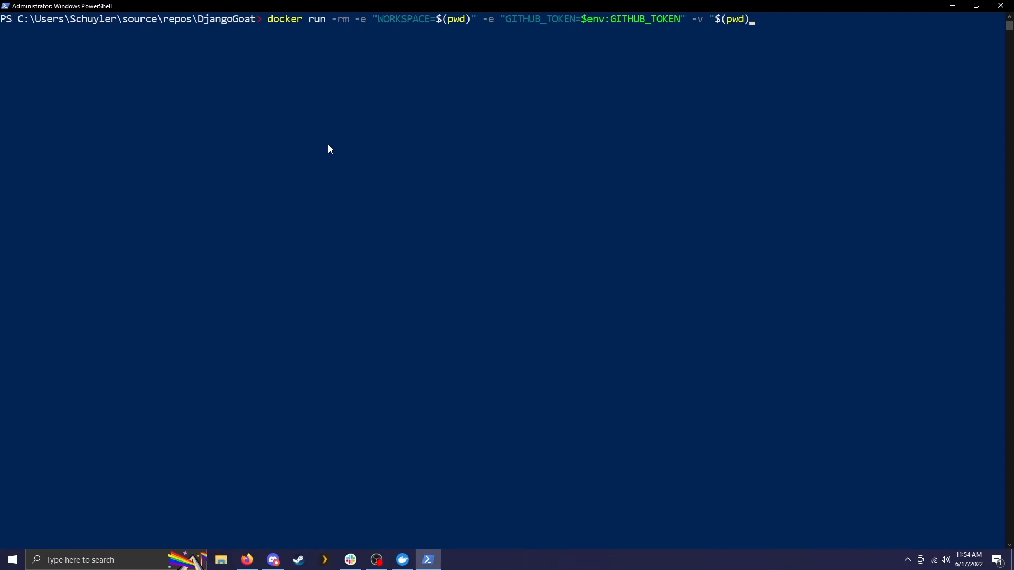
{"action": "type", "text": ":/ap"}
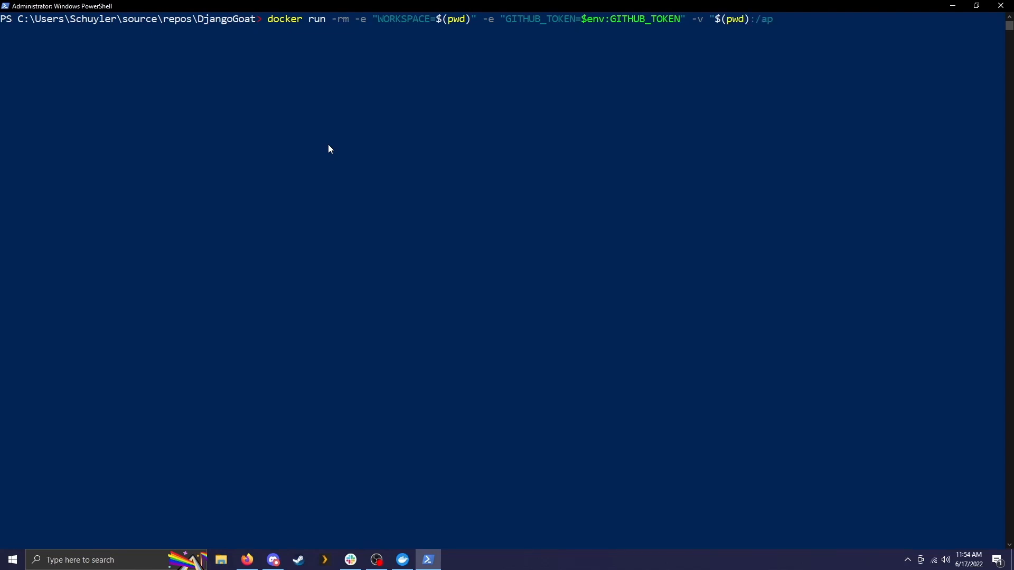
{"action": "type", "text": "p:cached"}
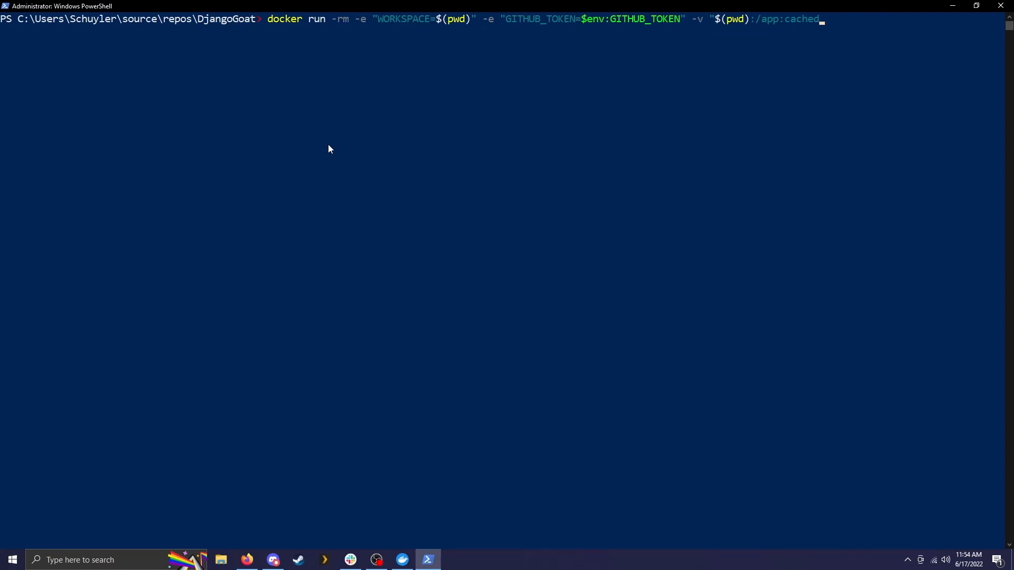
{"action": "mouse_move", "coordinate": [471, 21]}
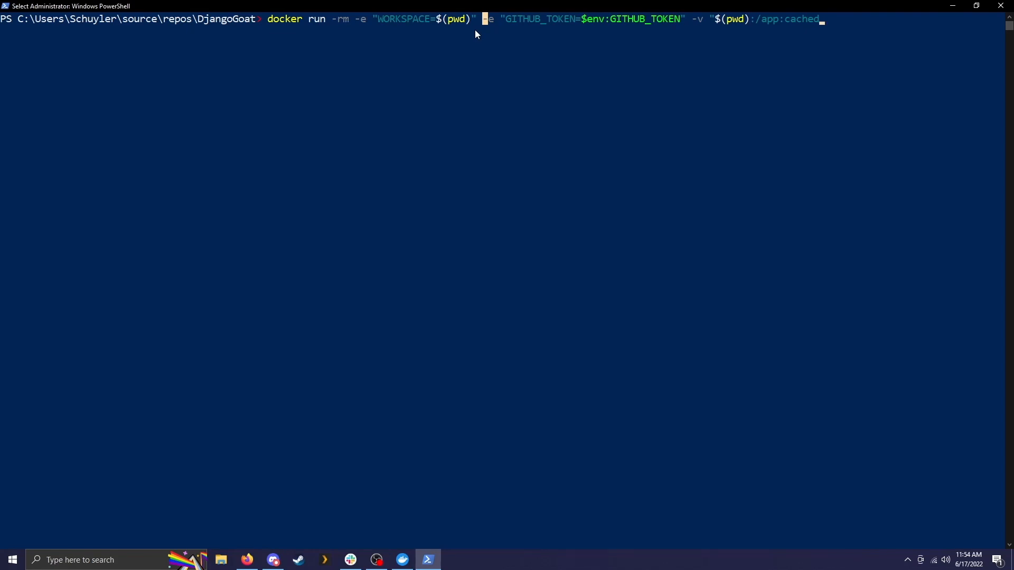
{"action": "double_click", "coordinate": [453, 18]}
{"action": "type", "text": "\""}
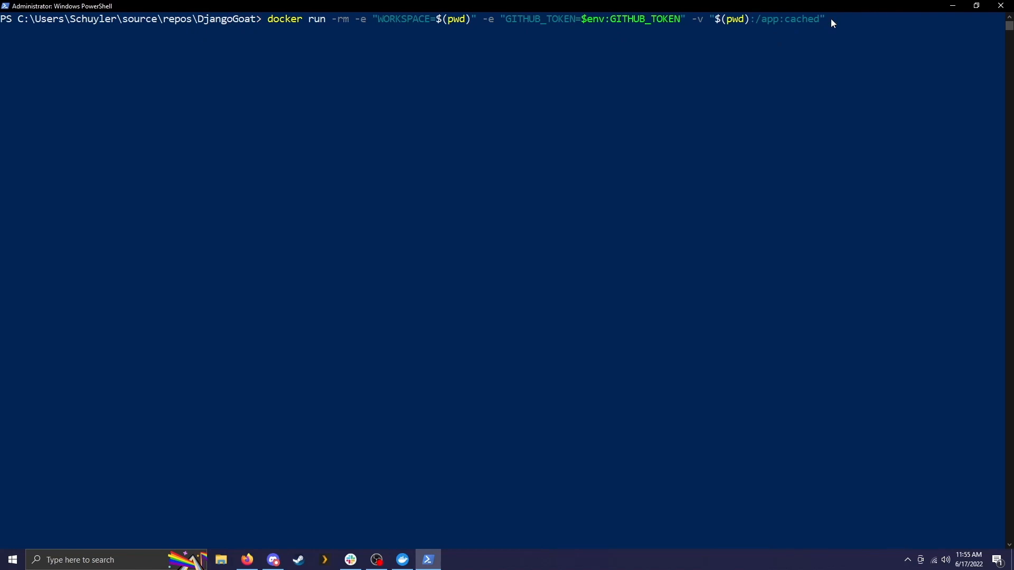
{"action": "type", "text": "shiftleft"}
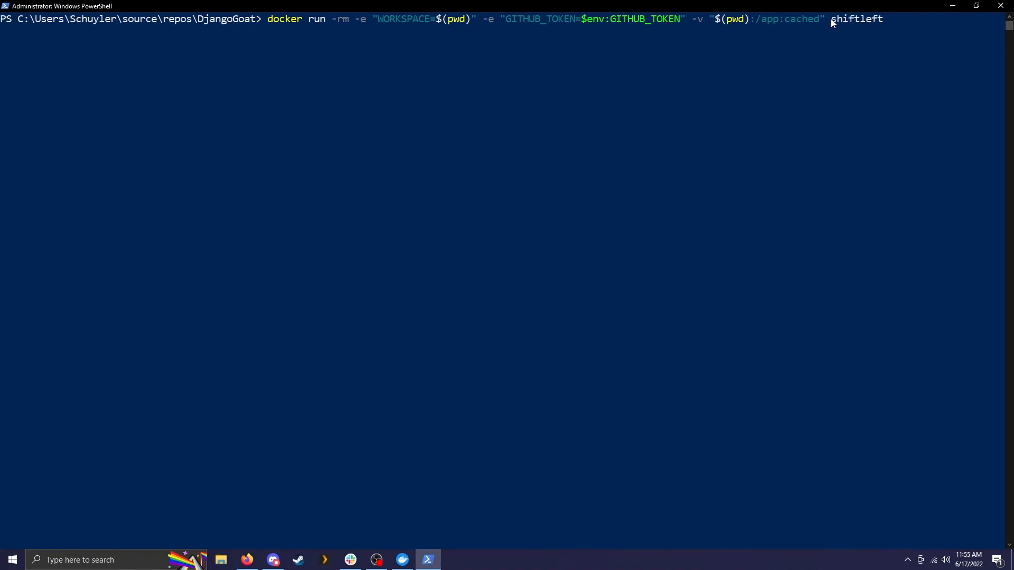
- Run shiftleft/scan scan and mark the 51 high-severity Secrets Audit findings in the summary
{"action": "type", "text": "/scan scan"}
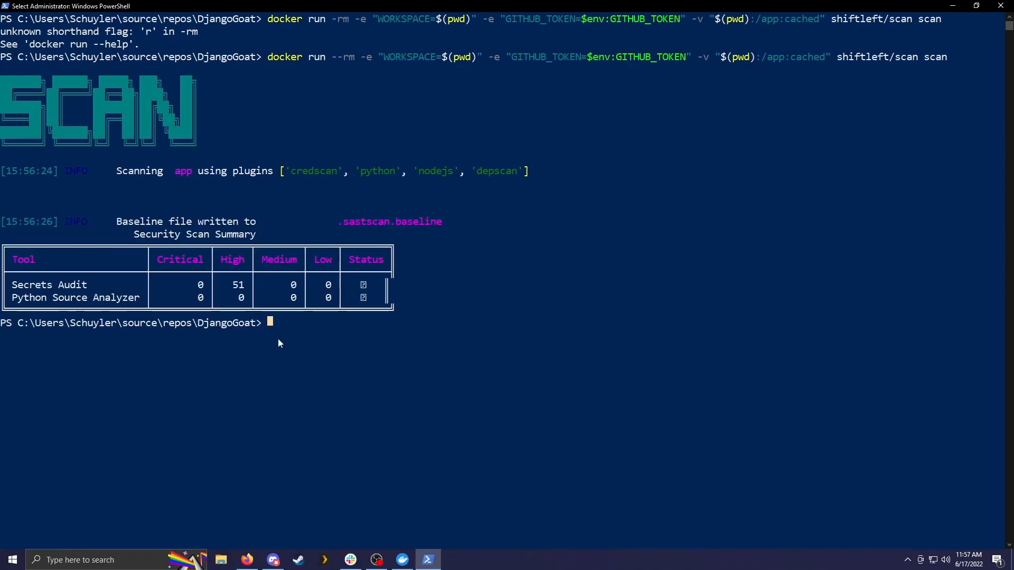
{"action": "mouse_move", "coordinate": [59, 301]}
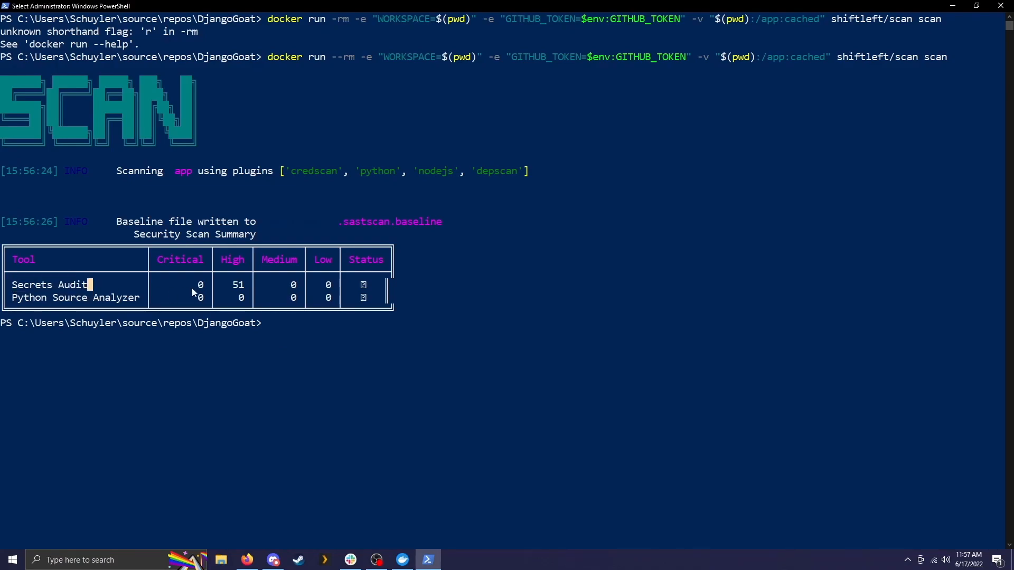
{"action": "double_click", "coordinate": [239, 284]}
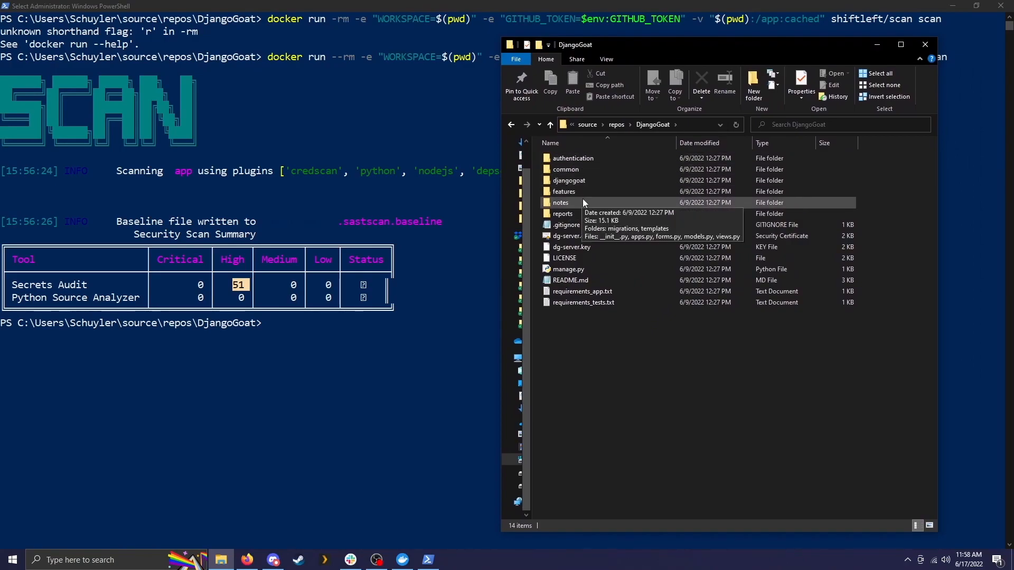
{"action": "mouse_move", "coordinate": [562, 213]}
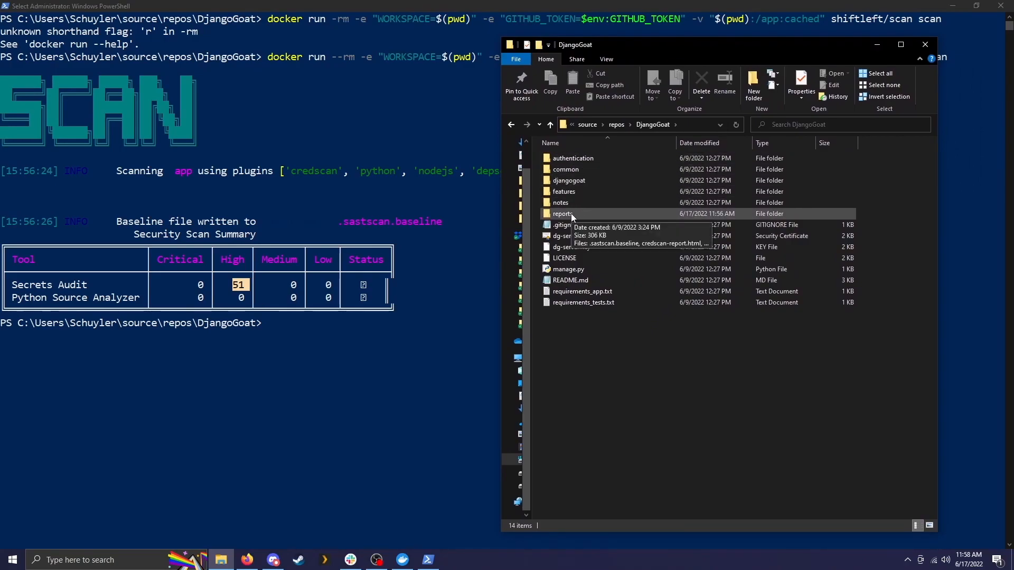
- Browse into the DjangoGoat reports folder and open the .sastscan.baseline file
{"action": "double_click", "coordinate": [562, 213]}
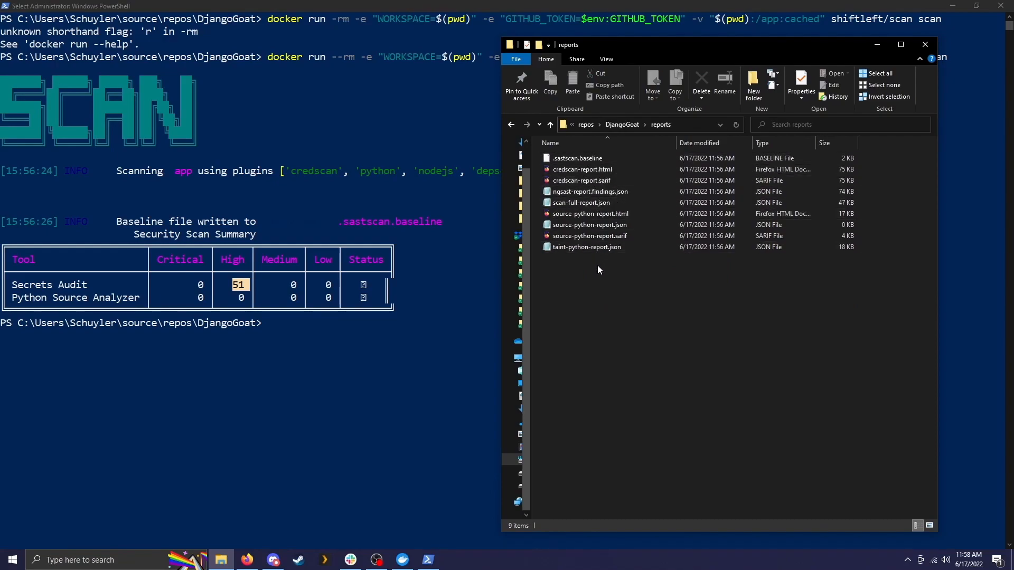
{"action": "left_click", "coordinate": [590, 214]}
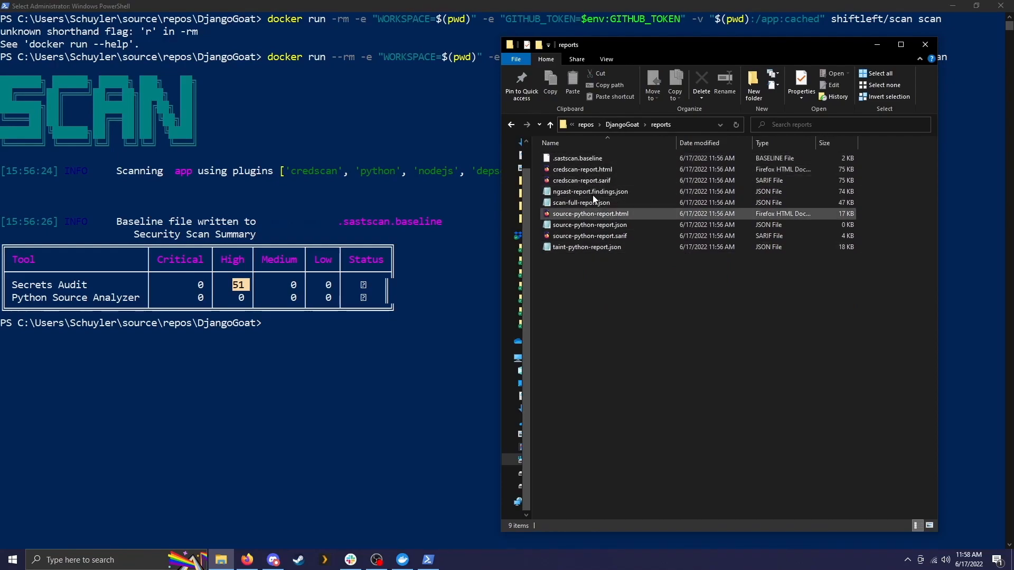
{"action": "double_click", "coordinate": [577, 157]}
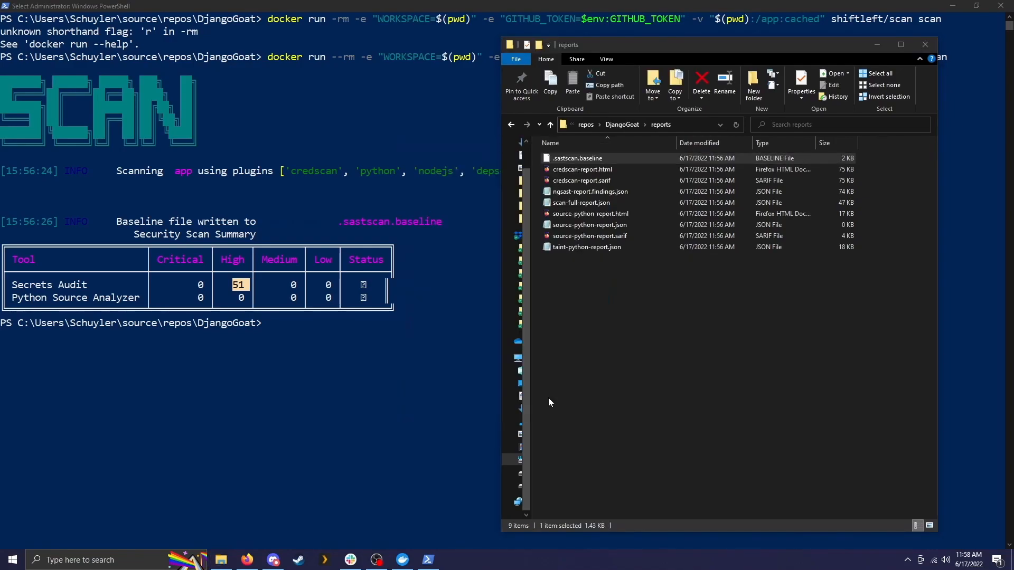
{"action": "double_click", "coordinate": [577, 157]}
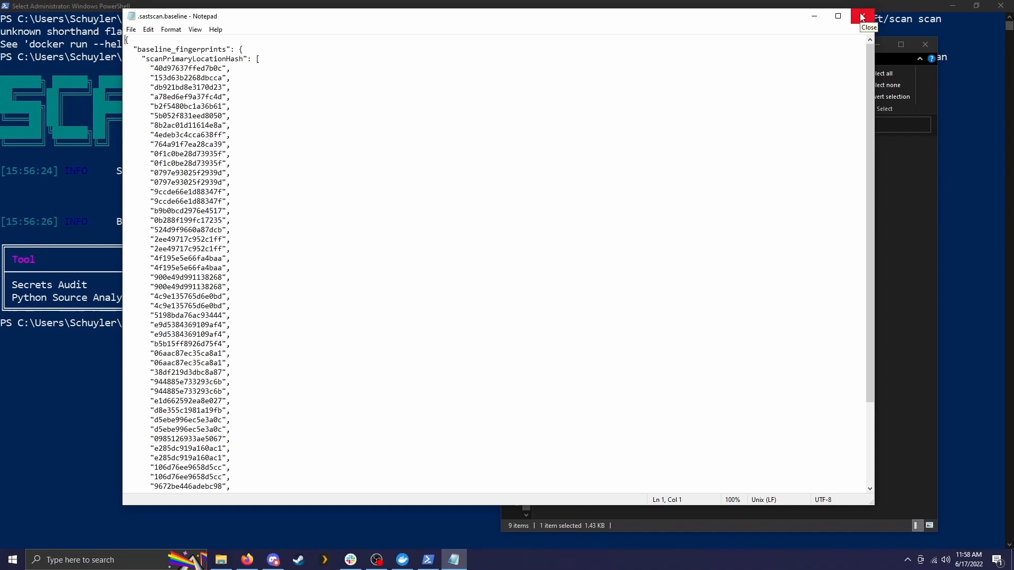
- Highlight the first two baseline fingerprint hashes in Notepad and look through the list
{"action": "left_click_drag", "start_coordinate": [150, 67], "coordinate": [208, 78]}
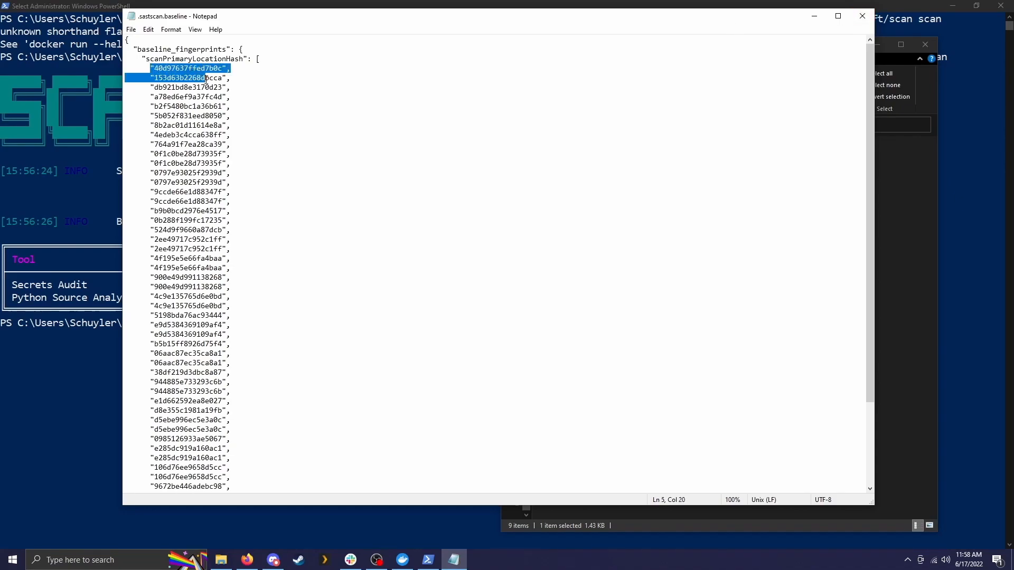
{"action": "scroll", "scroll_direction": "down", "scroll_amount": 3}
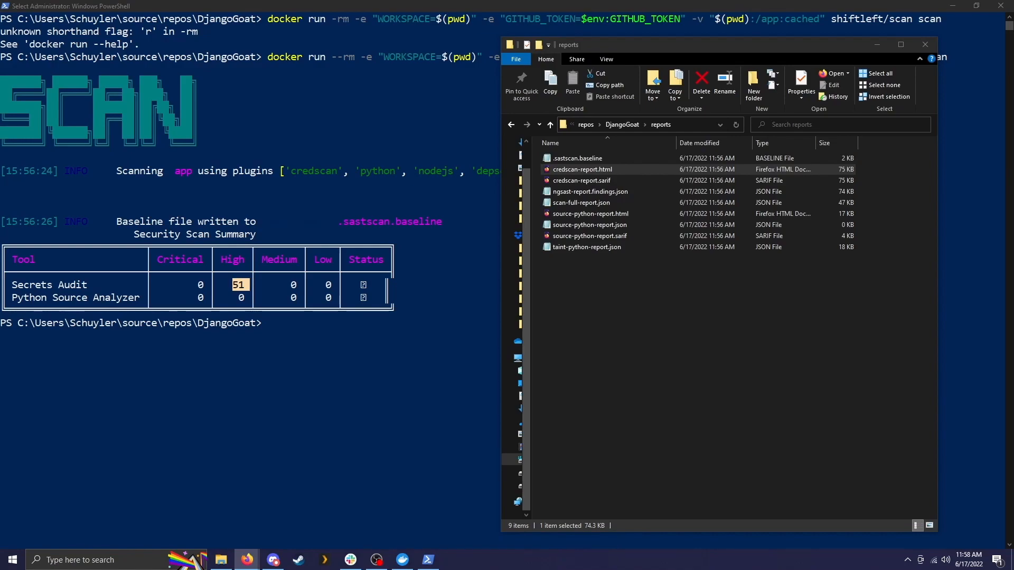
- View credscan-report.html in Firefox down to its All Issues list of 51 high-entropy credentials
{"action": "double_click", "coordinate": [581, 169]}
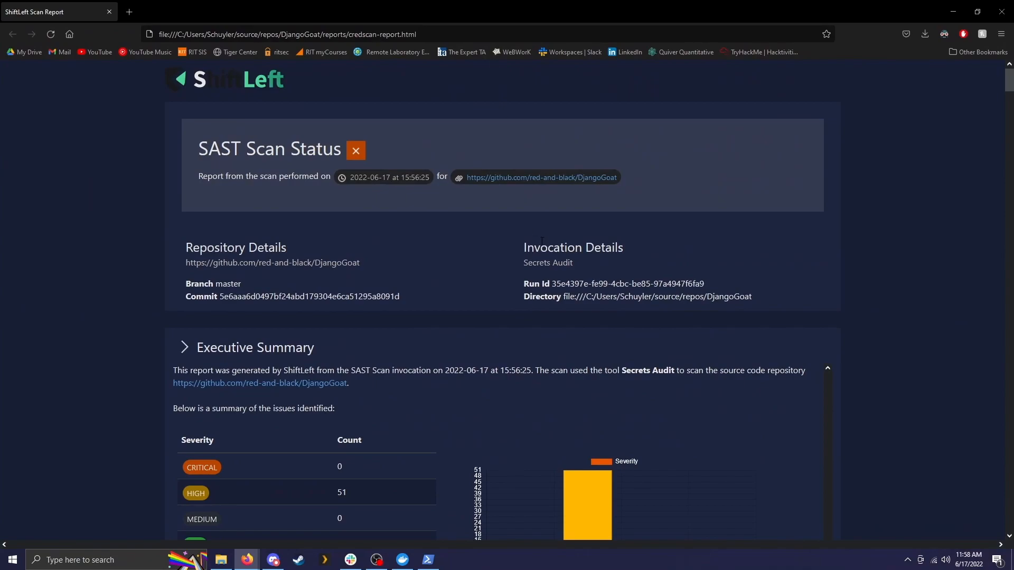
{"action": "mouse_move", "coordinate": [373, 243]}
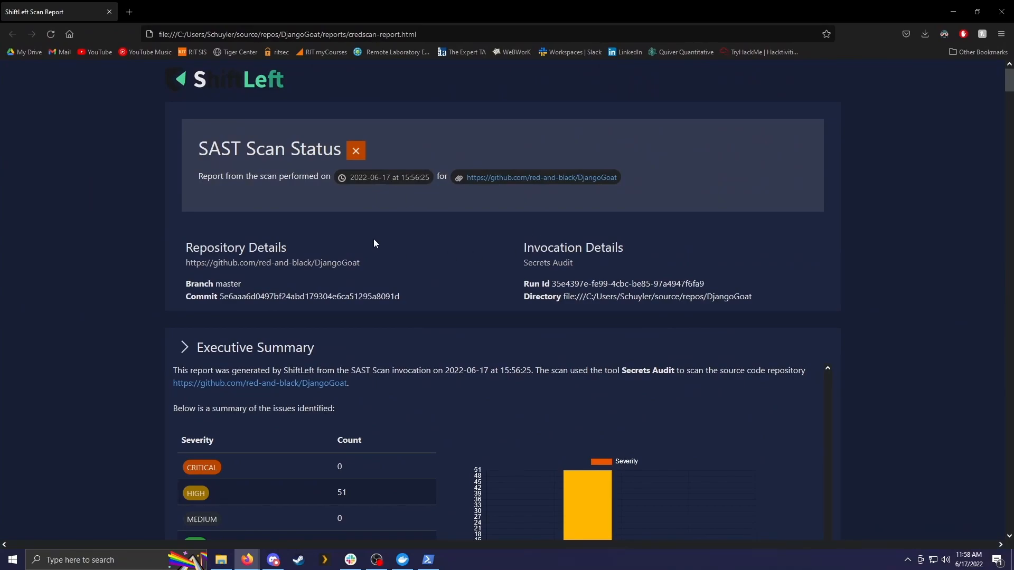
{"action": "scroll", "scroll_direction": "down", "scroll_amount": 3}
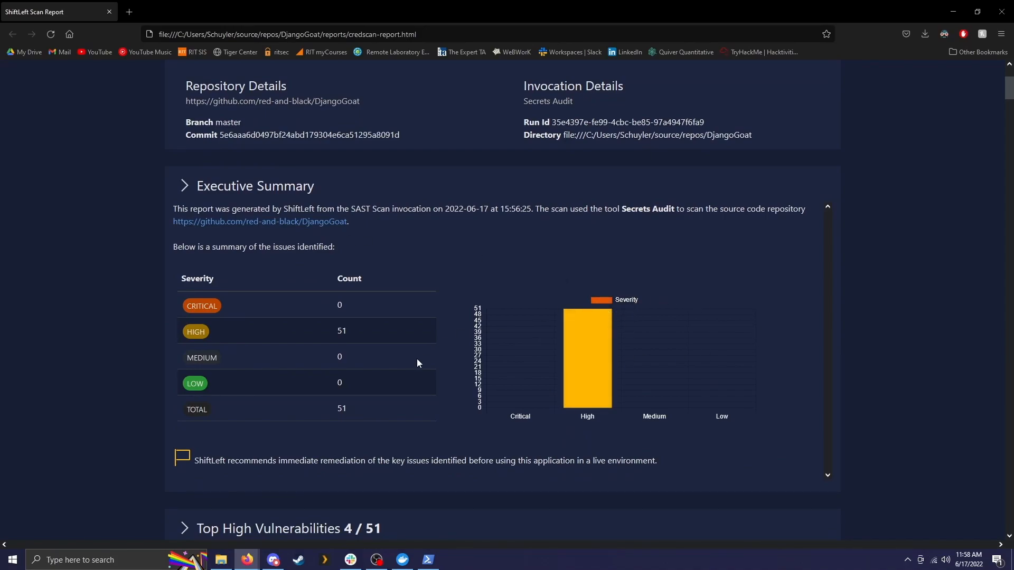
{"action": "mouse_move", "coordinate": [533, 412]}
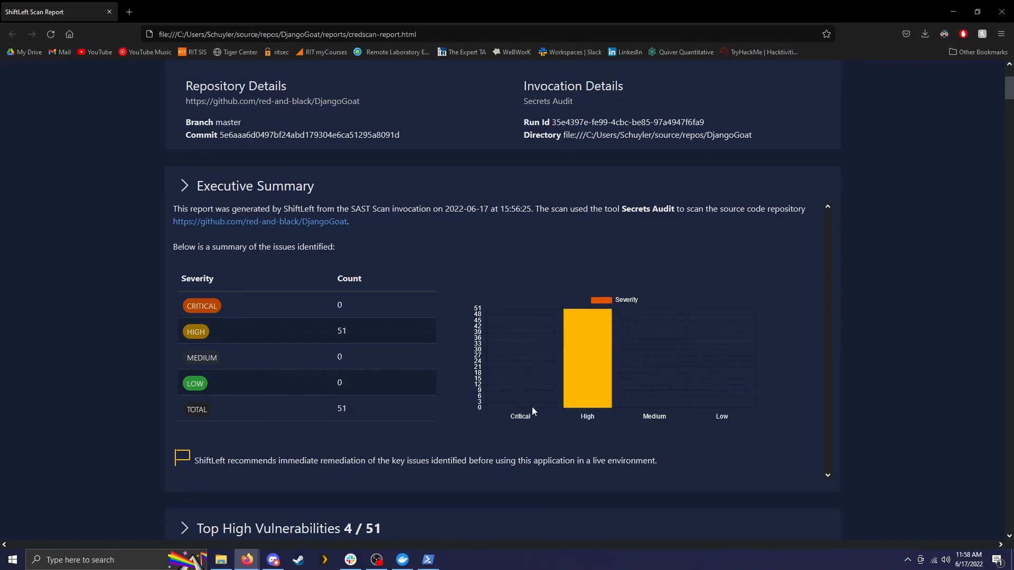
{"action": "mouse_move", "coordinate": [685, 385]}
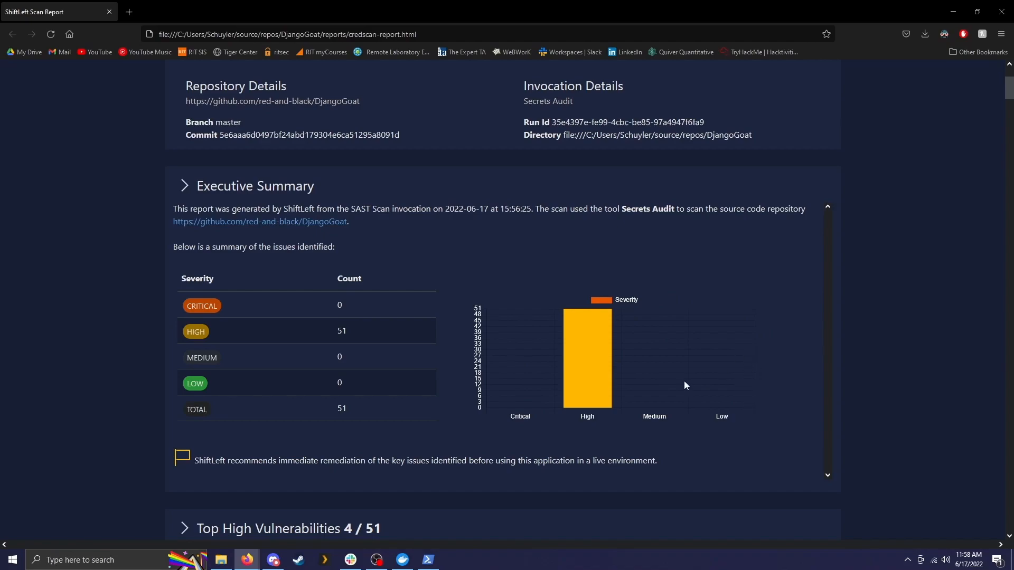
{"action": "scroll", "scroll_direction": "down", "scroll_amount": 3}
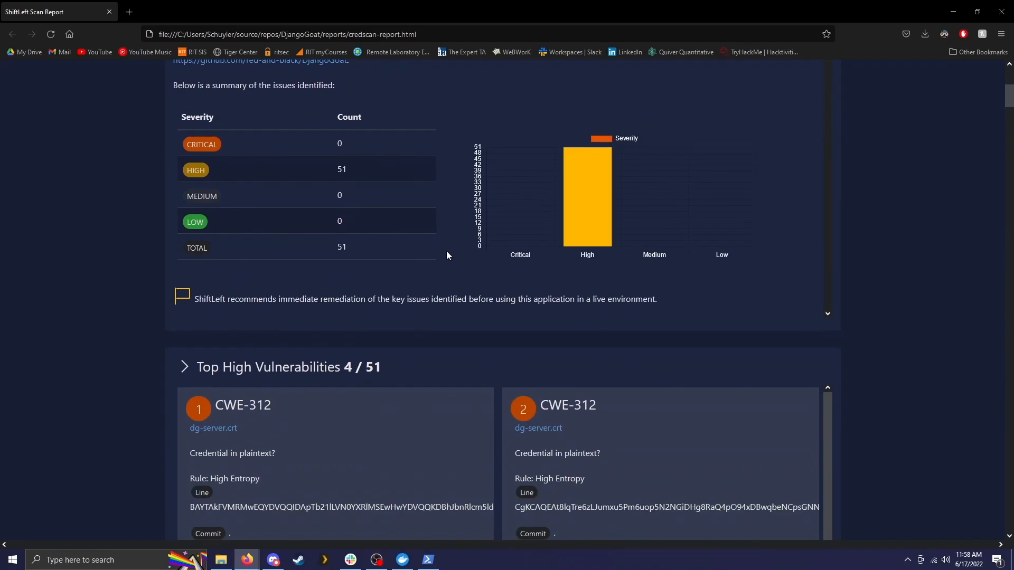
{"action": "scroll", "scroll_direction": "down", "scroll_amount": 3}
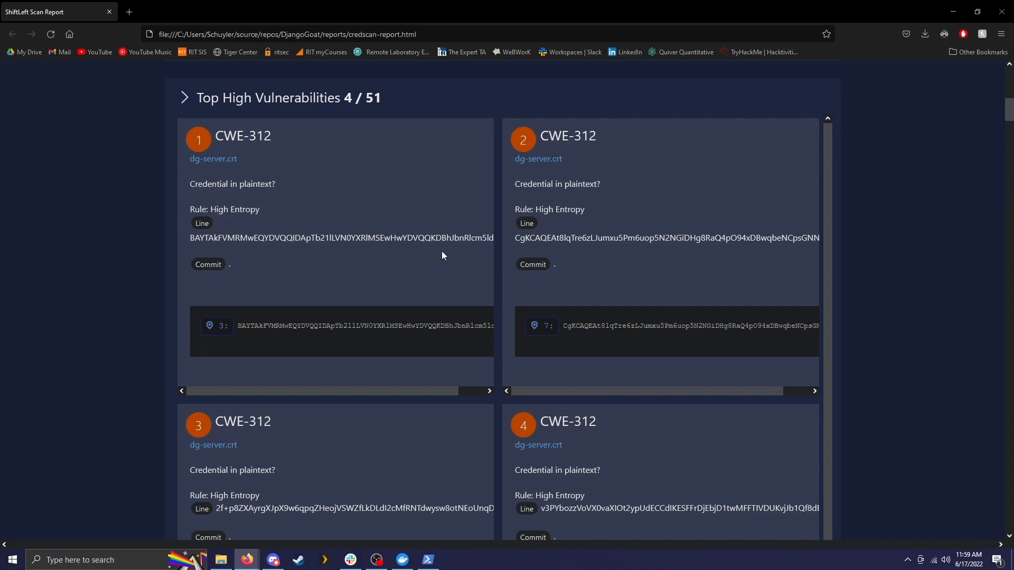
{"action": "scroll", "scroll_direction": "down", "scroll_amount": 3}
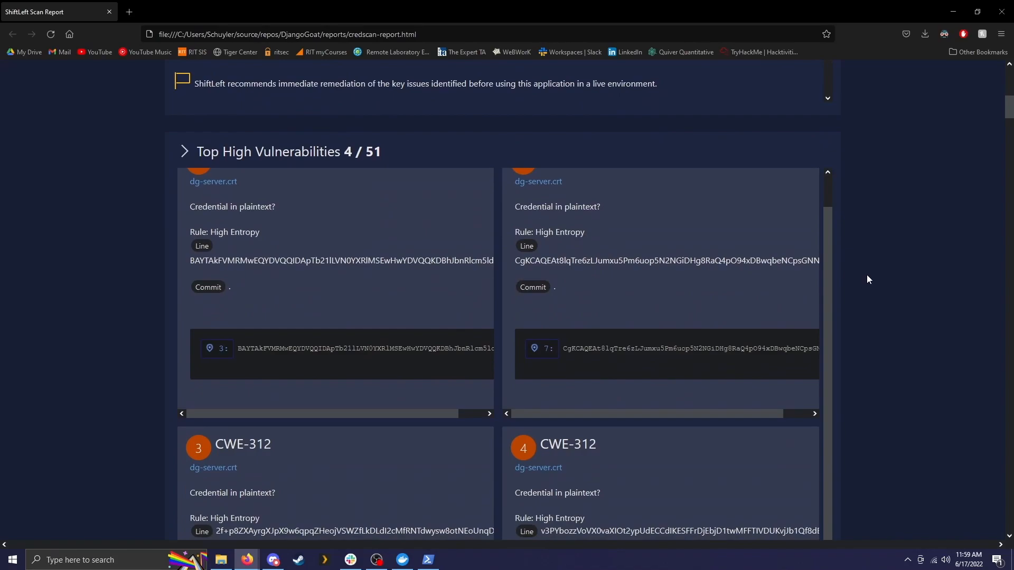
{"action": "scroll", "scroll_direction": "down", "scroll_amount": 3}
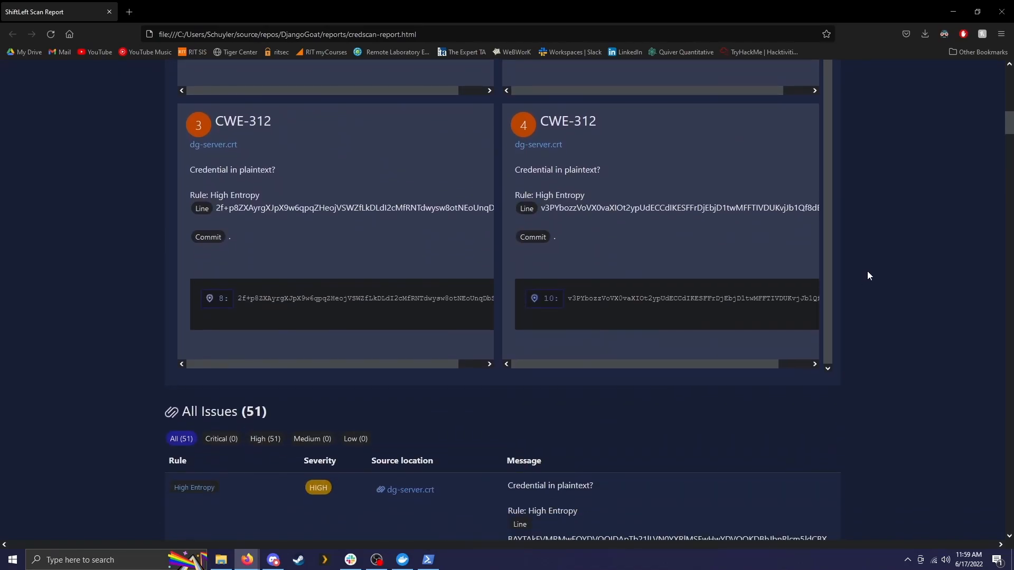
{"action": "scroll", "scroll_direction": "down", "scroll_amount": 3}
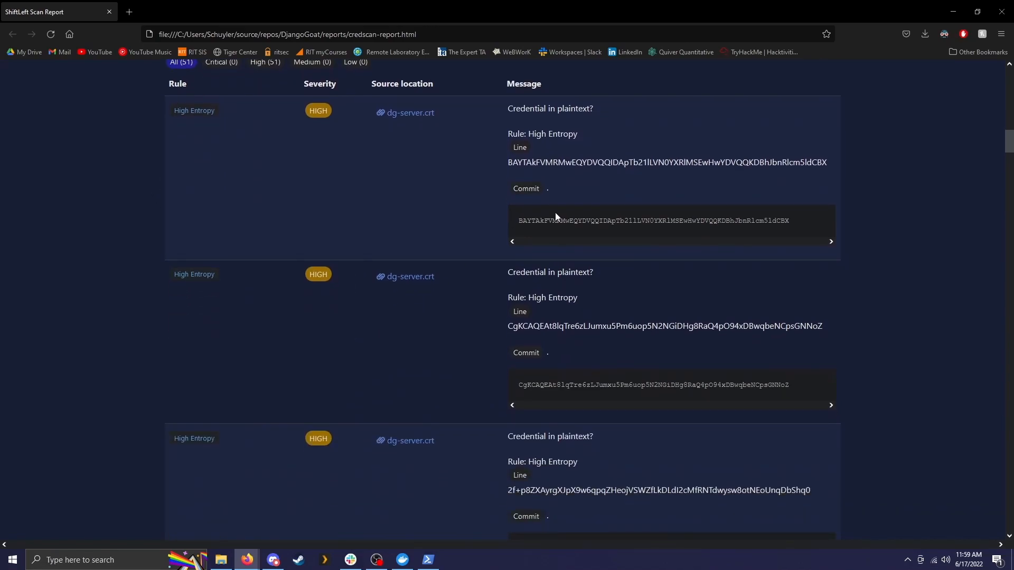
{"action": "mouse_move", "coordinate": [606, 125]}
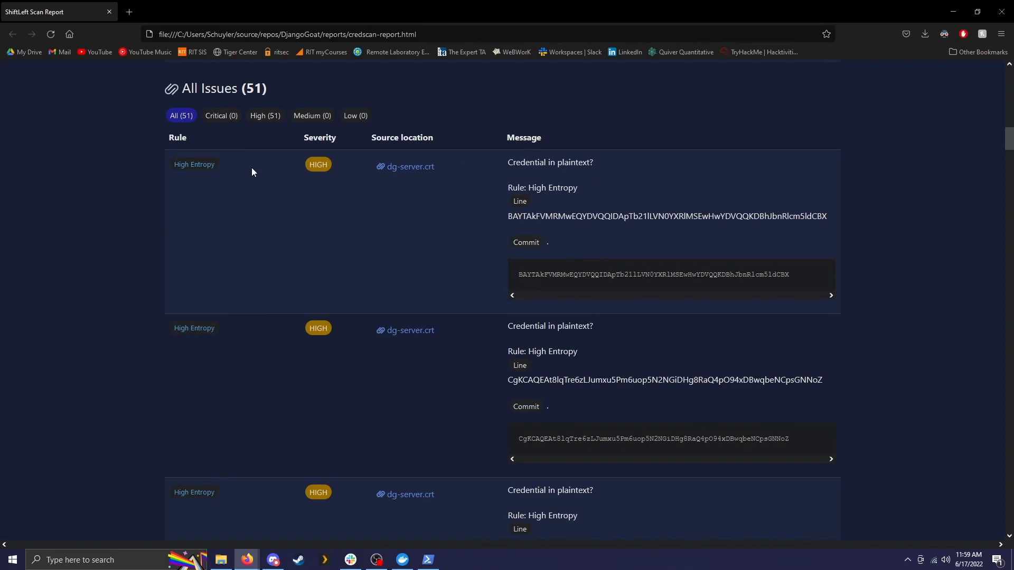
{"action": "mouse_move", "coordinate": [177, 168]}
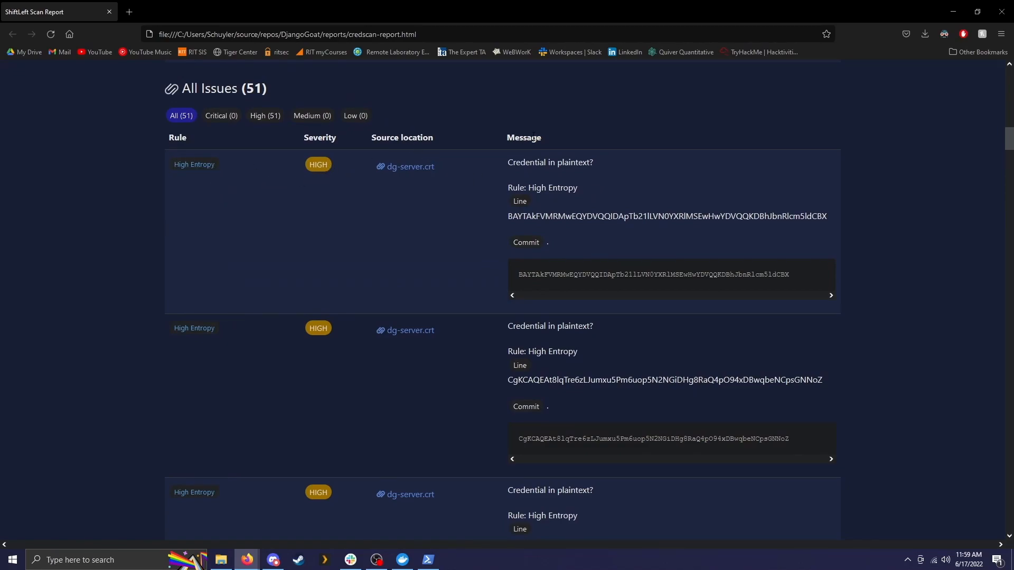
- Follow the dg-server.crt source link and launch the downloaded certificate from recent downloads
{"action": "double_click", "coordinate": [549, 163]}
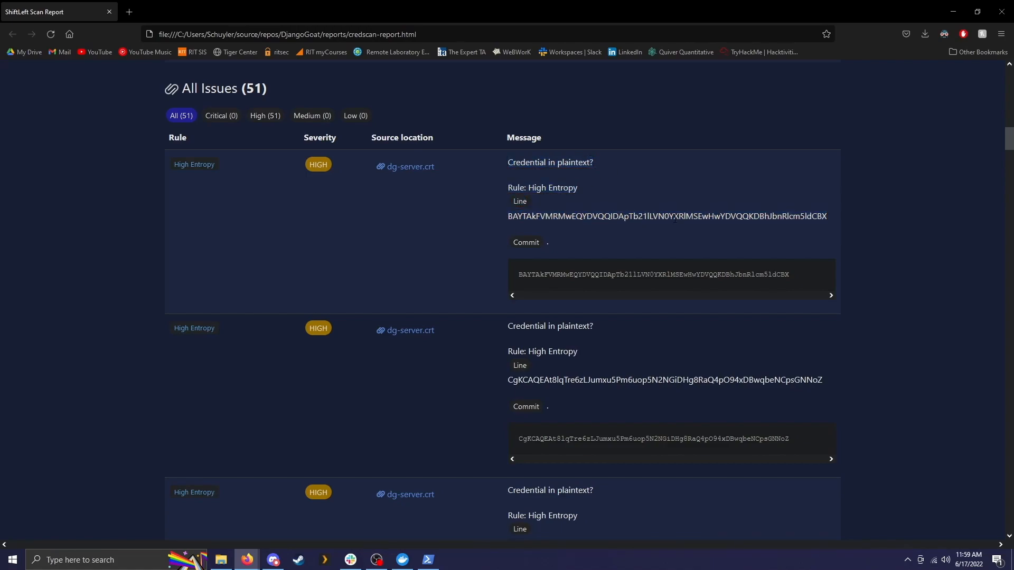
{"action": "left_click", "coordinate": [410, 167]}
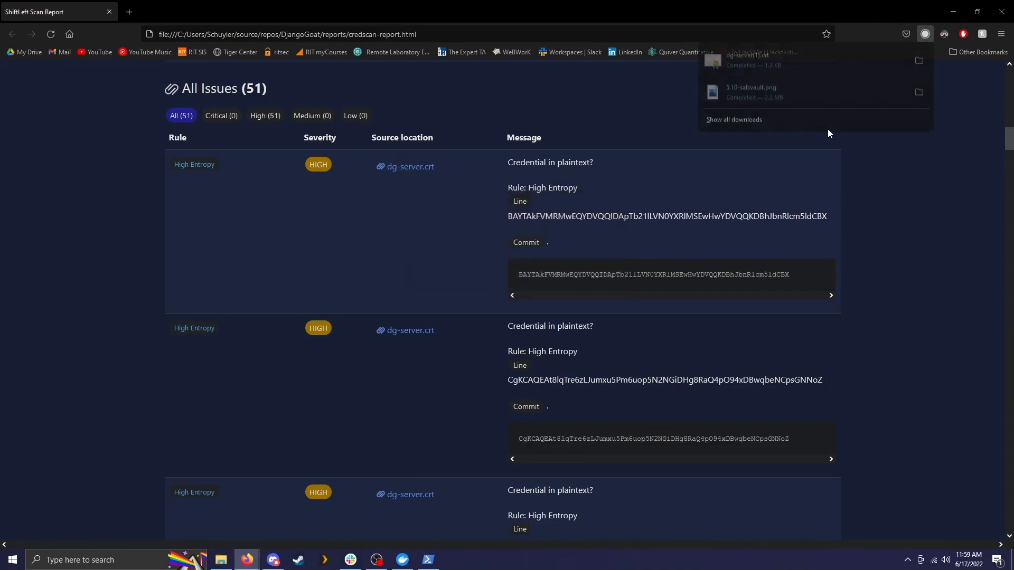
{"action": "left_click", "coordinate": [747, 60]}
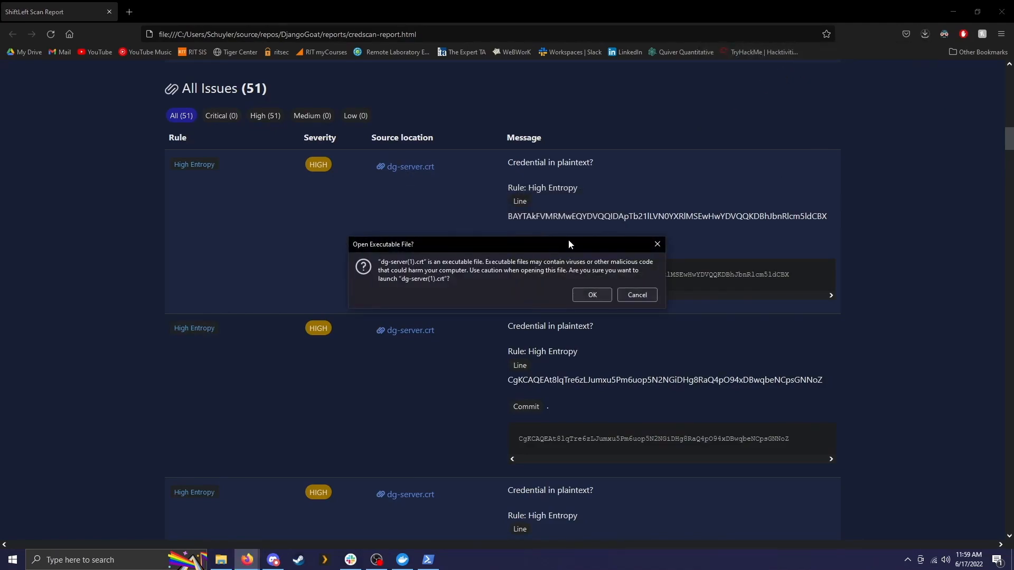
- Confirm the warning, review the Internet Widgits certificate's General details, and close the viewer
{"action": "left_click", "coordinate": [590, 295]}
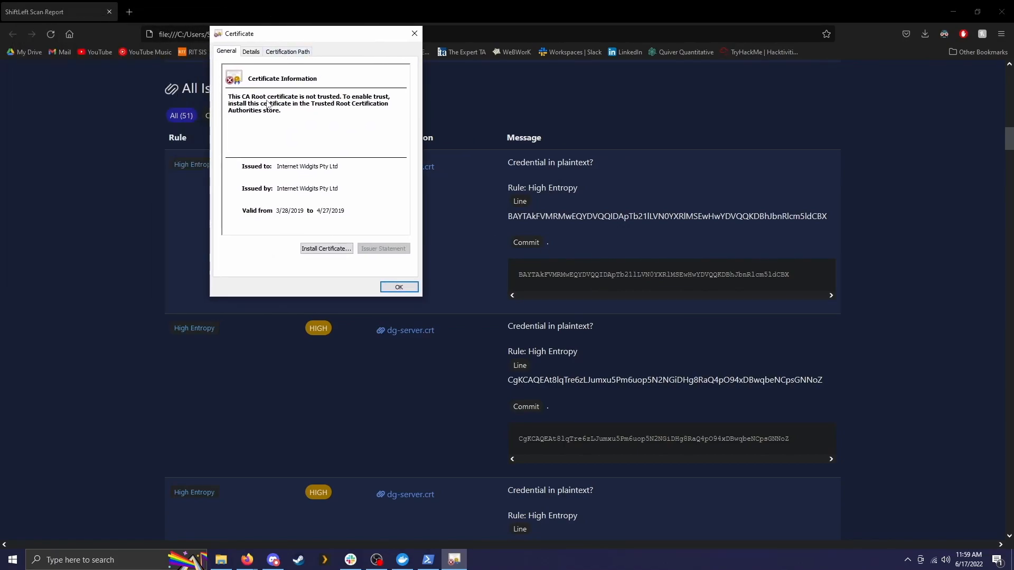
{"action": "mouse_move", "coordinate": [301, 118]}
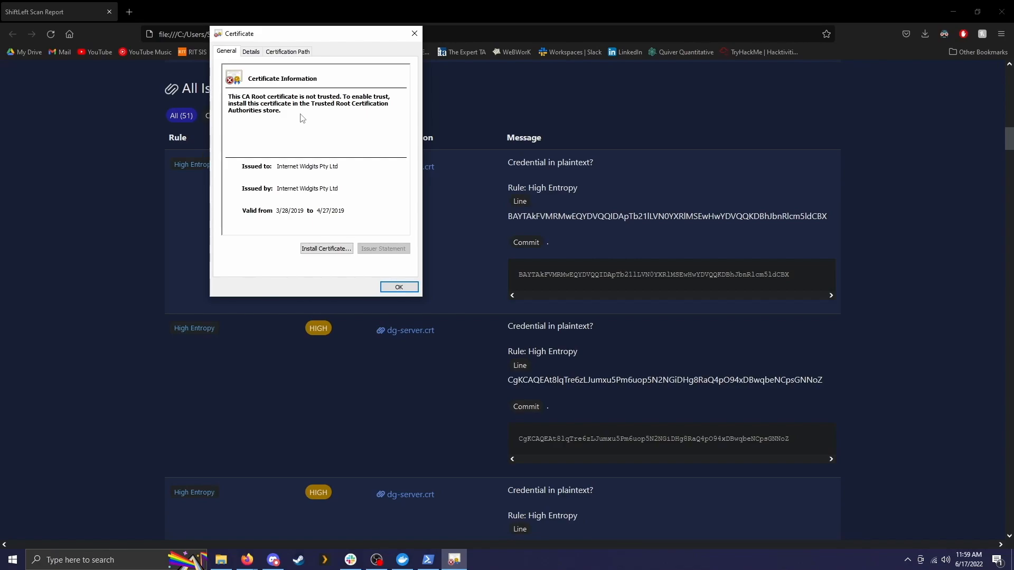
{"action": "left_click", "coordinate": [251, 51]}
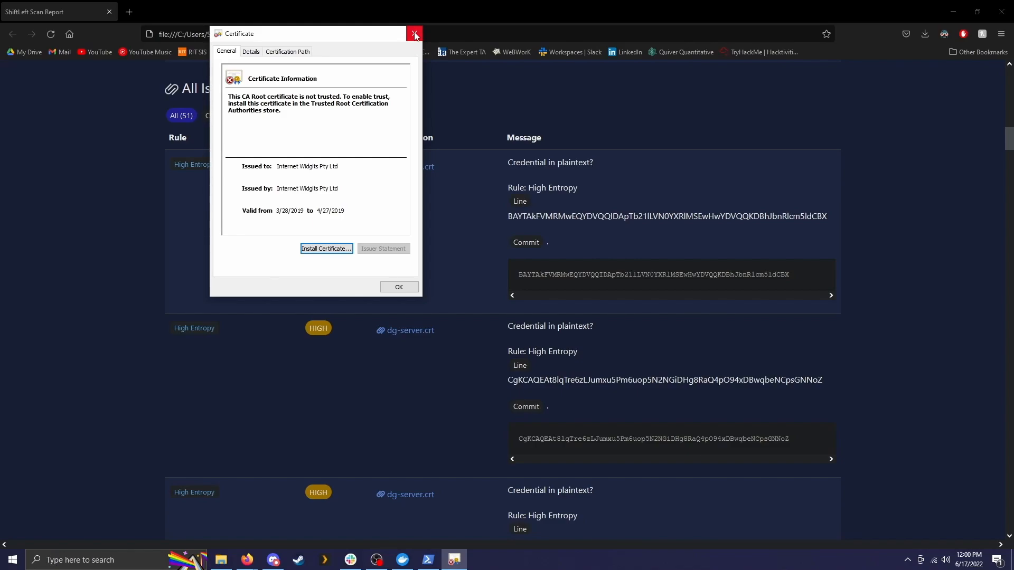
{"action": "left_click", "coordinate": [414, 34]}
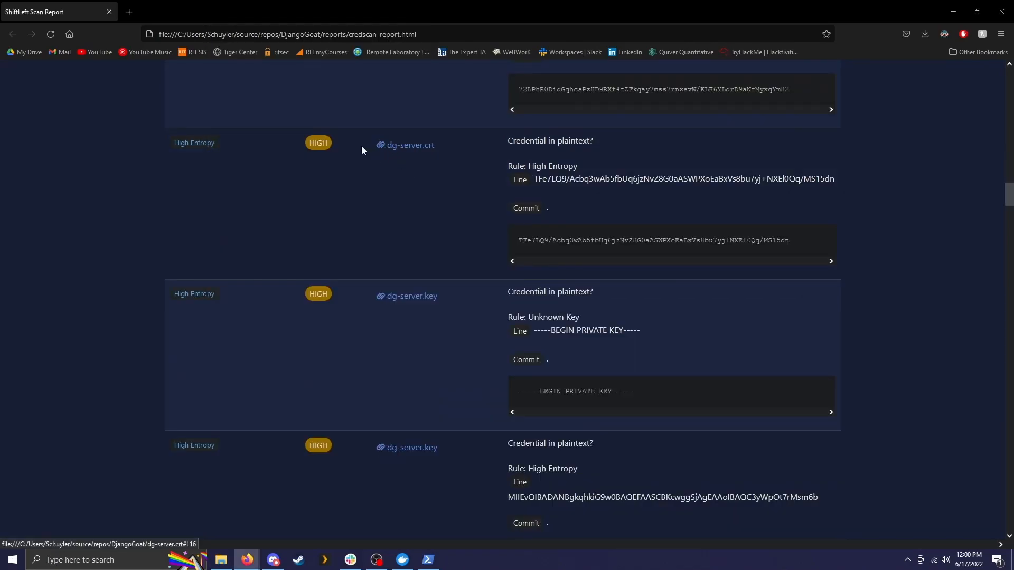
- Reach the dg-server.key findings, follow its source link and close the extra tab
{"action": "scroll", "scroll_direction": "down", "scroll_amount": 3}
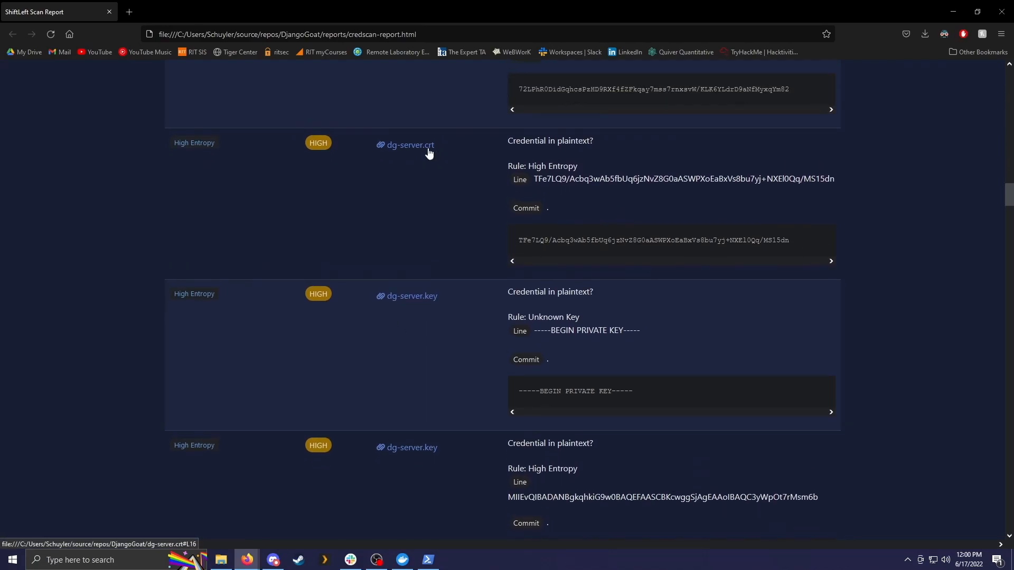
{"action": "scroll", "scroll_direction": "down", "scroll_amount": 3}
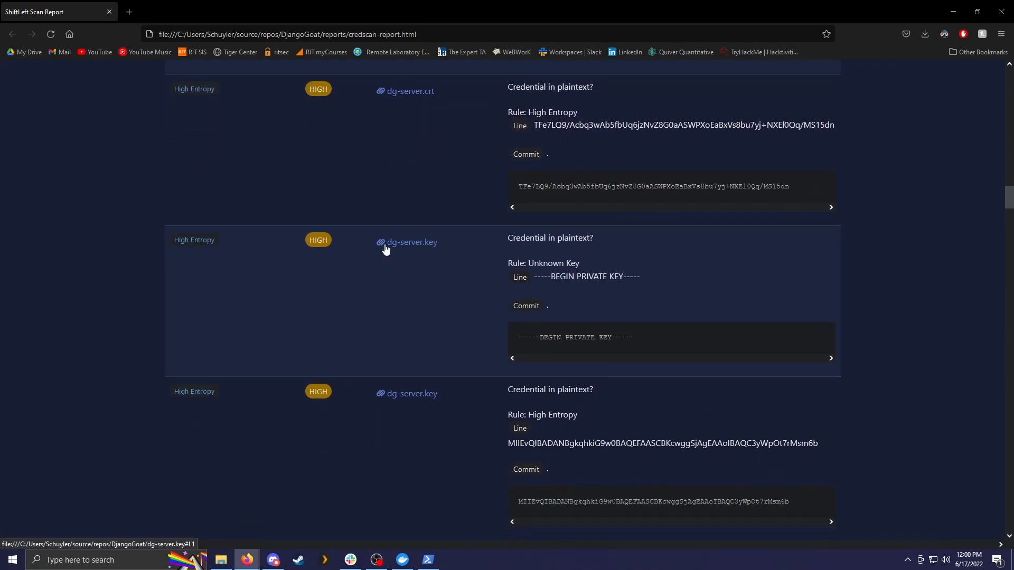
{"action": "left_click", "coordinate": [411, 242]}
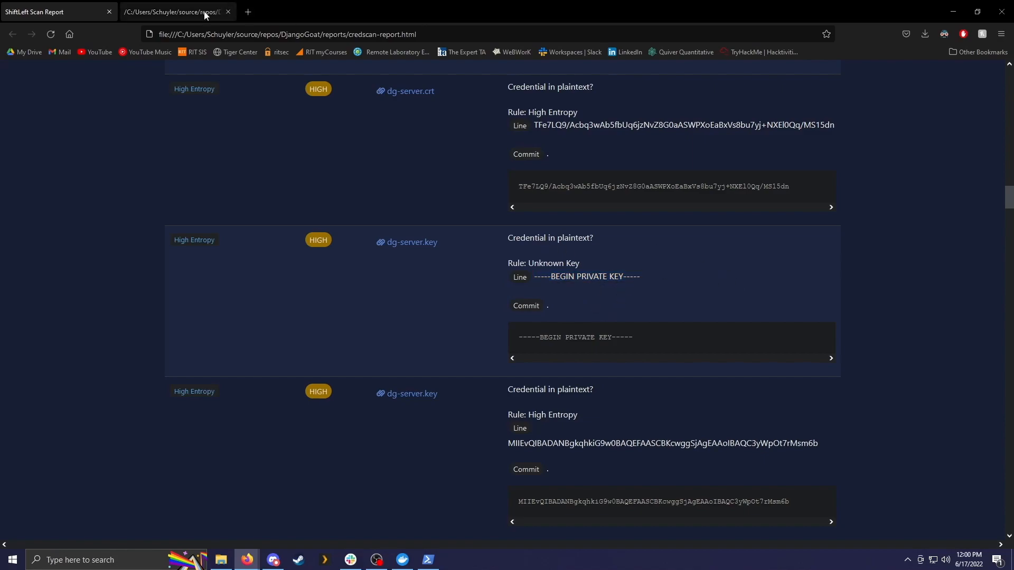
{"action": "left_click", "coordinate": [409, 242]}
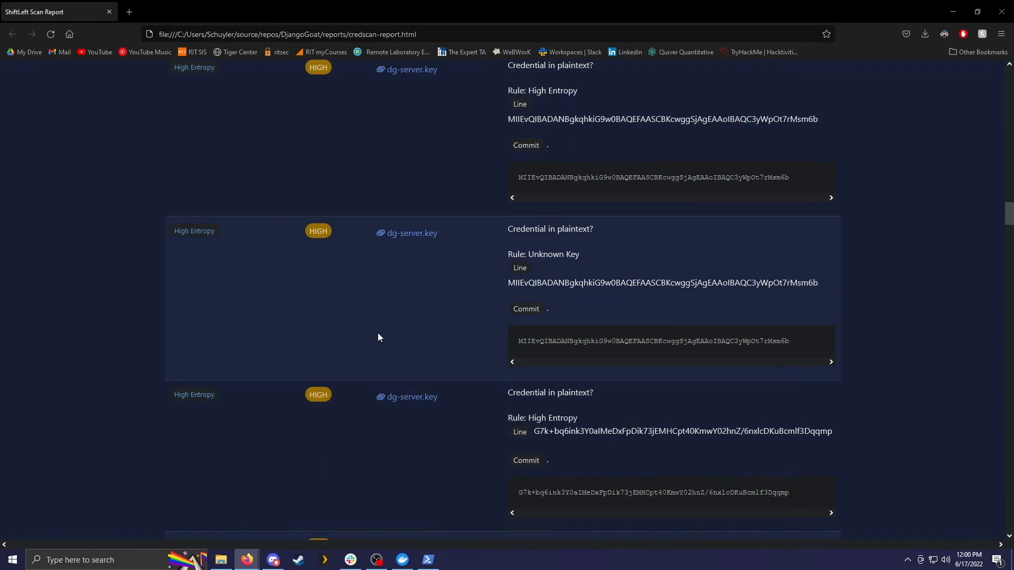
- Read to the final dg-server.key finding and select its END PRIVATE KEY credential line
{"action": "scroll", "scroll_direction": "down", "scroll_amount": 3}
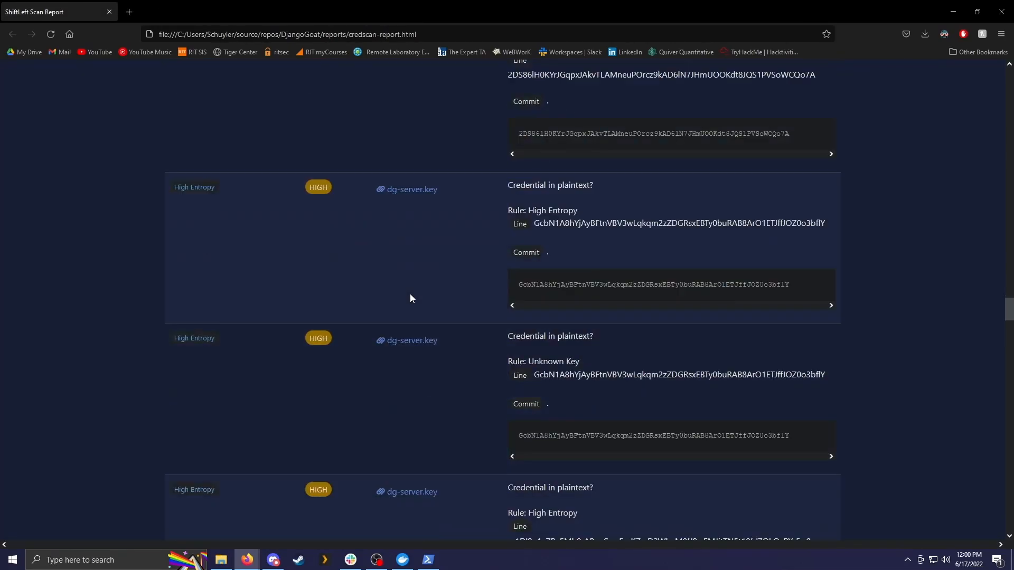
{"action": "scroll", "scroll_direction": "down", "scroll_amount": 3}
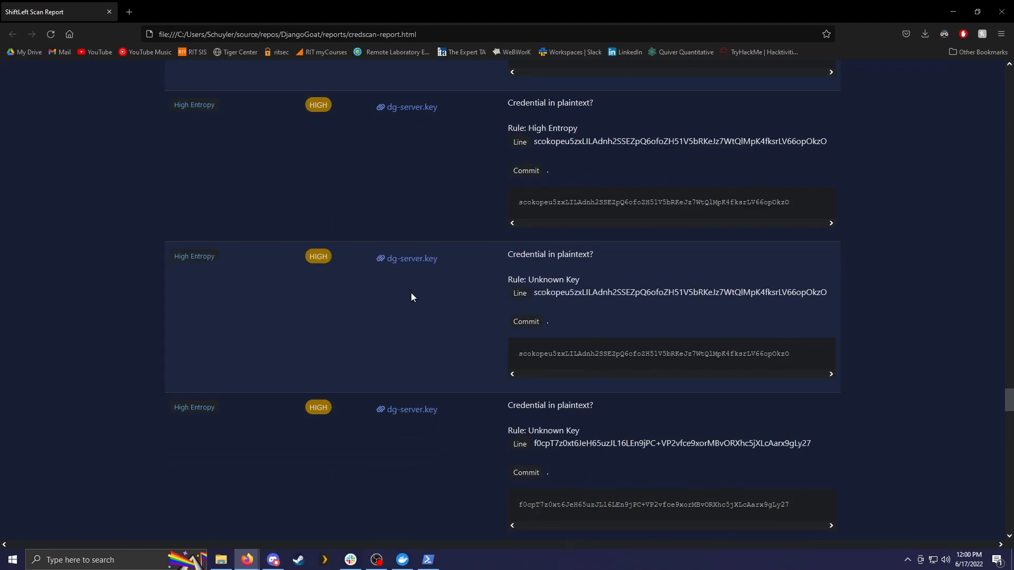
{"action": "scroll", "scroll_direction": "down", "scroll_amount": 3}
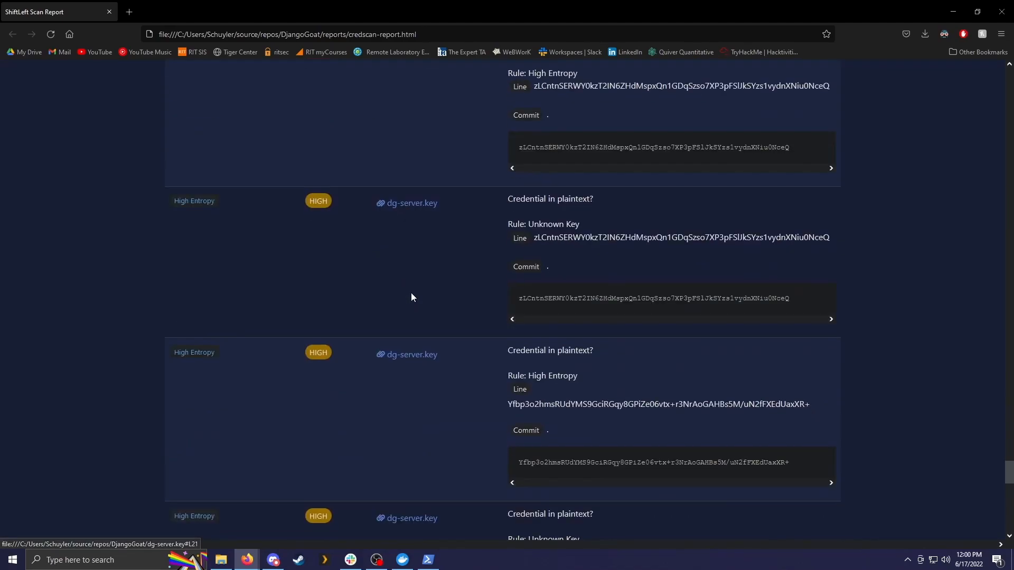
{"action": "scroll", "scroll_direction": "down", "scroll_amount": 3}
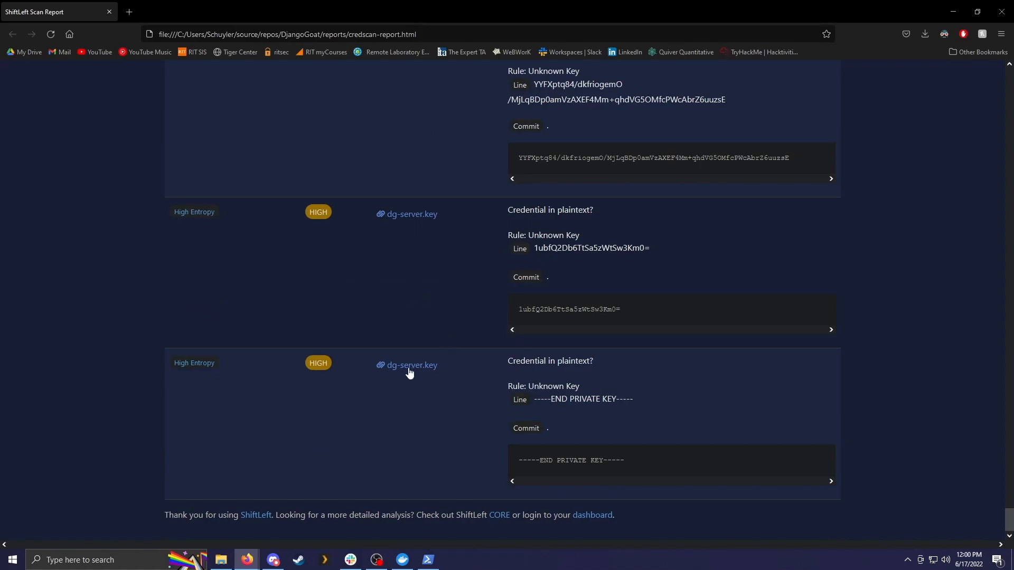
{"action": "left_click_drag", "start_coordinate": [533, 399], "coordinate": [634, 399]}
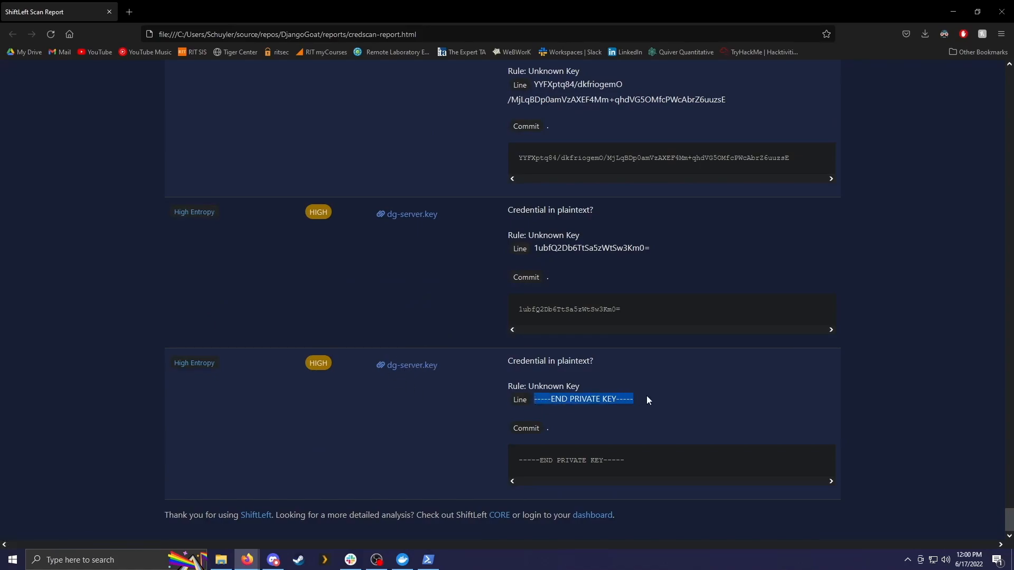
{"action": "left_click", "coordinate": [336, 137]}
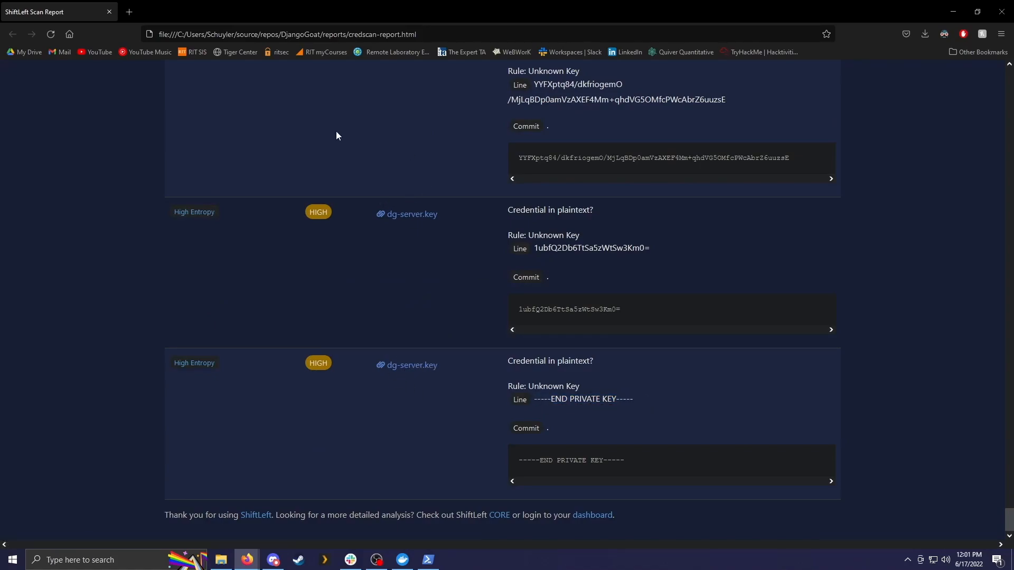
{"action": "scroll", "scroll_direction": "down", "scroll_amount": 3}
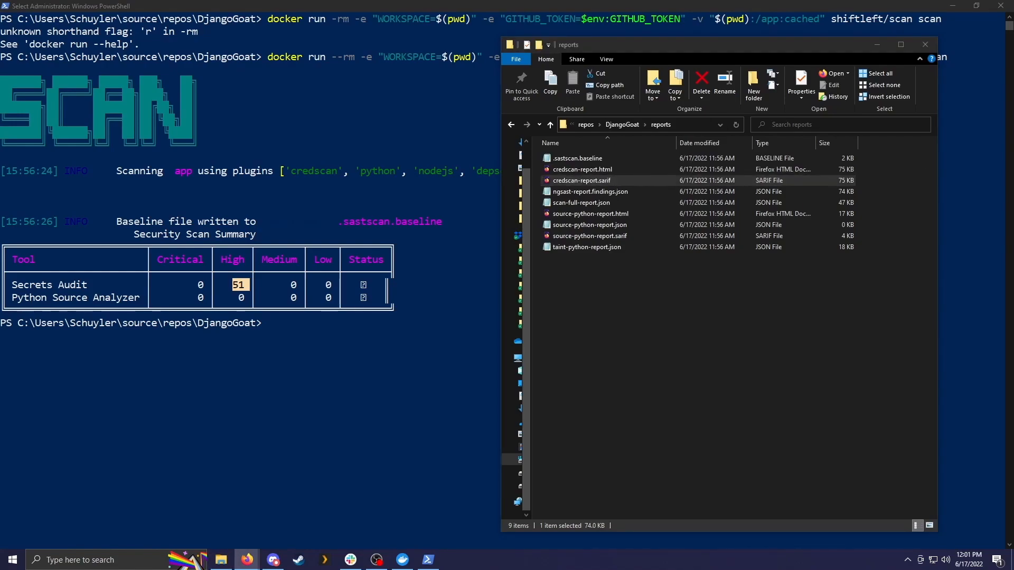
- View credscan-report.sarif in Firefox and select the Secrets Audit CWE-312 High Entropy rule text
{"action": "double_click", "coordinate": [580, 180]}
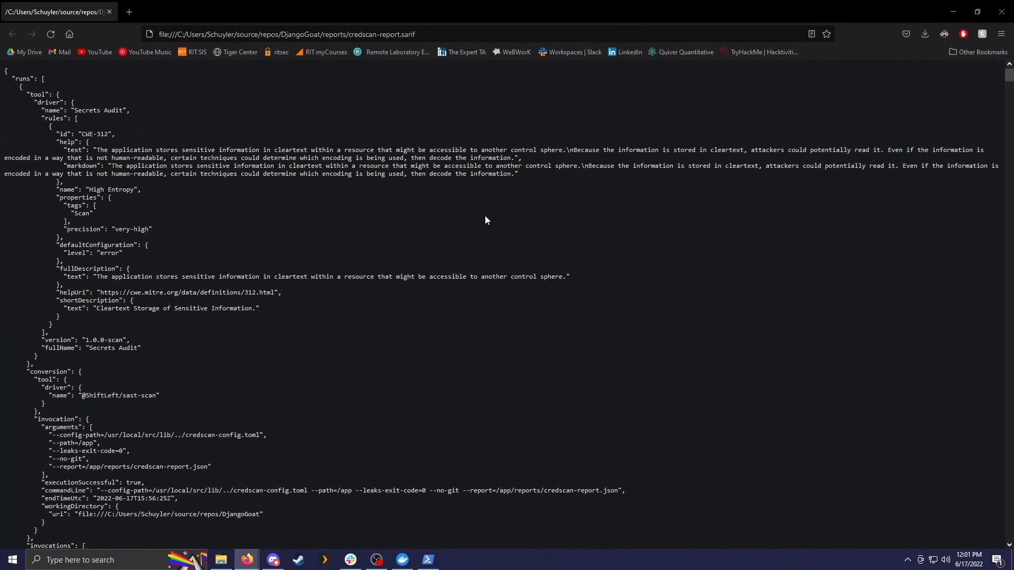
{"action": "mouse_move", "coordinate": [319, 214]}
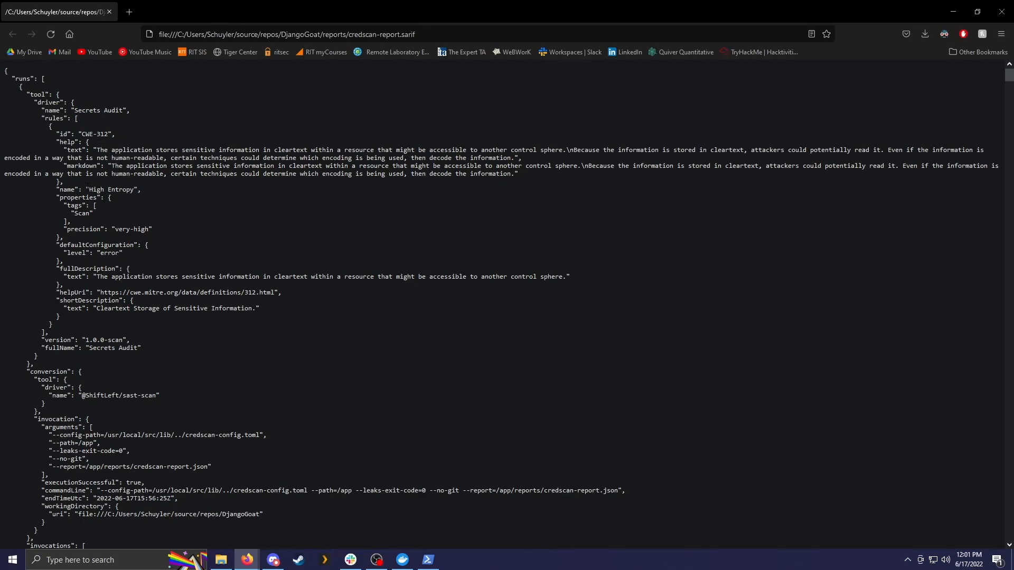
{"action": "mouse_move", "coordinate": [143, 242]}
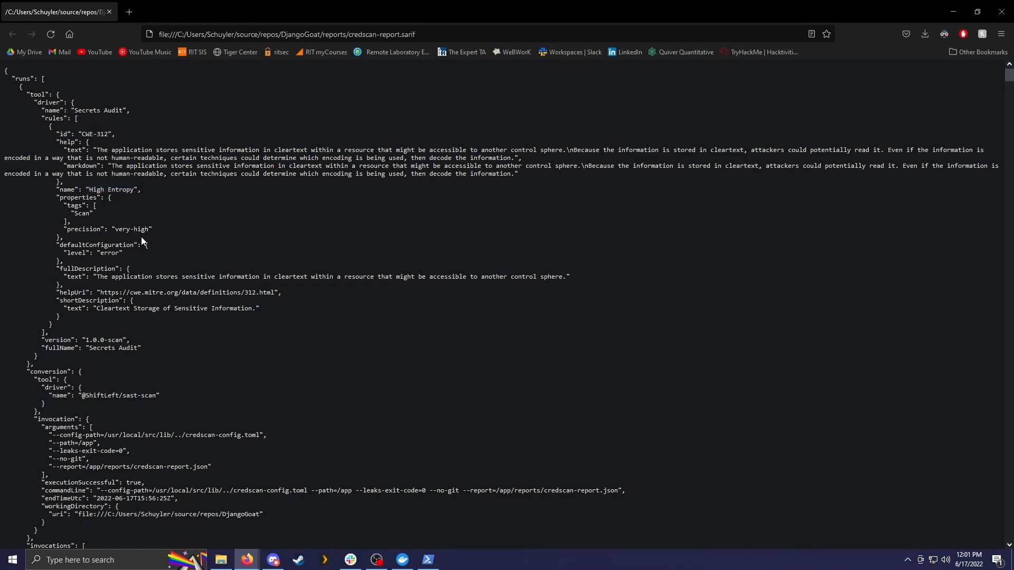
{"action": "double_click", "coordinate": [132, 229]}
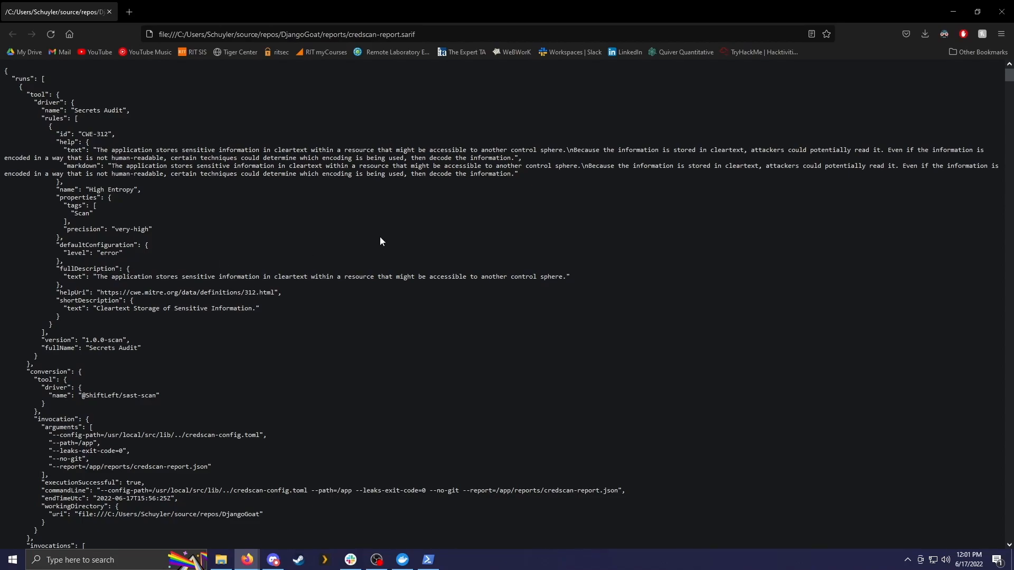
{"action": "mouse_move", "coordinate": [588, 282]}
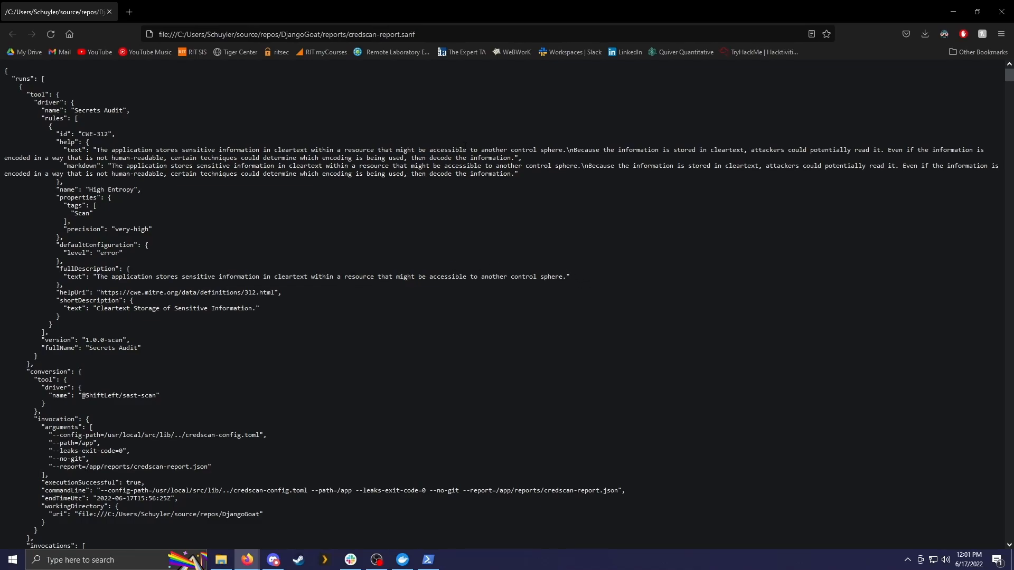
{"action": "left_click_drag", "start_coordinate": [94, 149], "coordinate": [555, 148]}
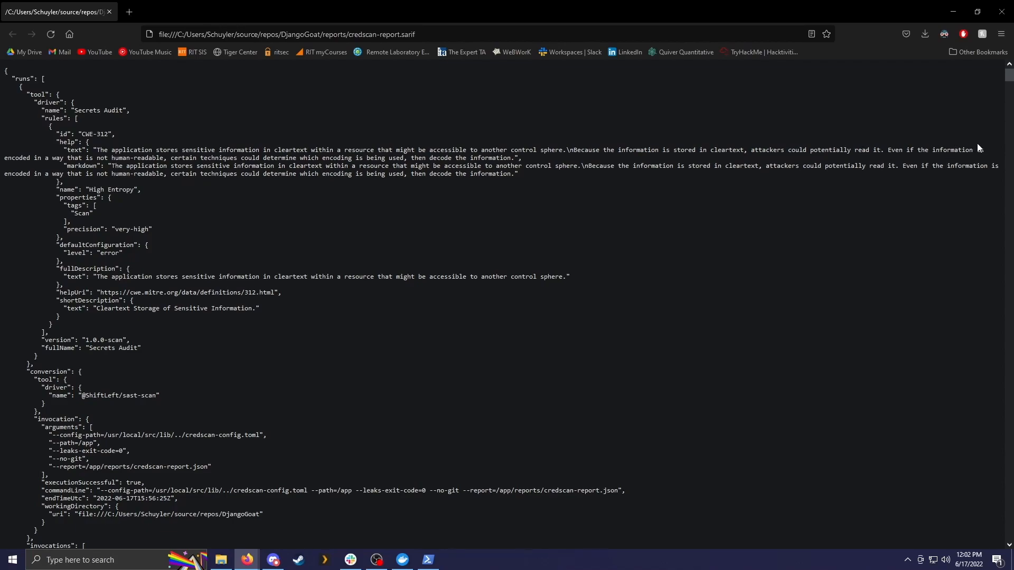
{"action": "mouse_move", "coordinate": [978, 148]}
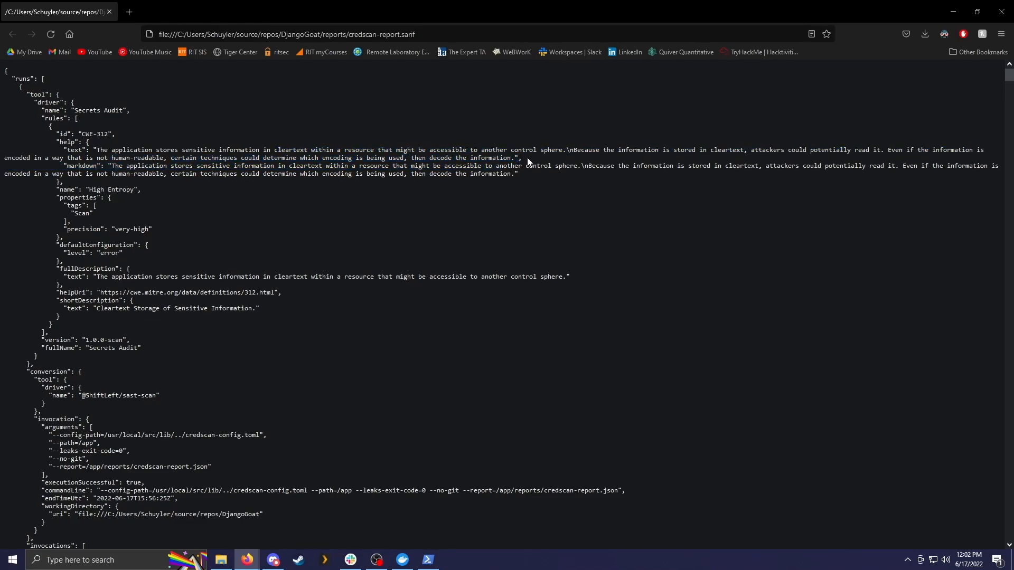
{"action": "mouse_move", "coordinate": [347, 182]}
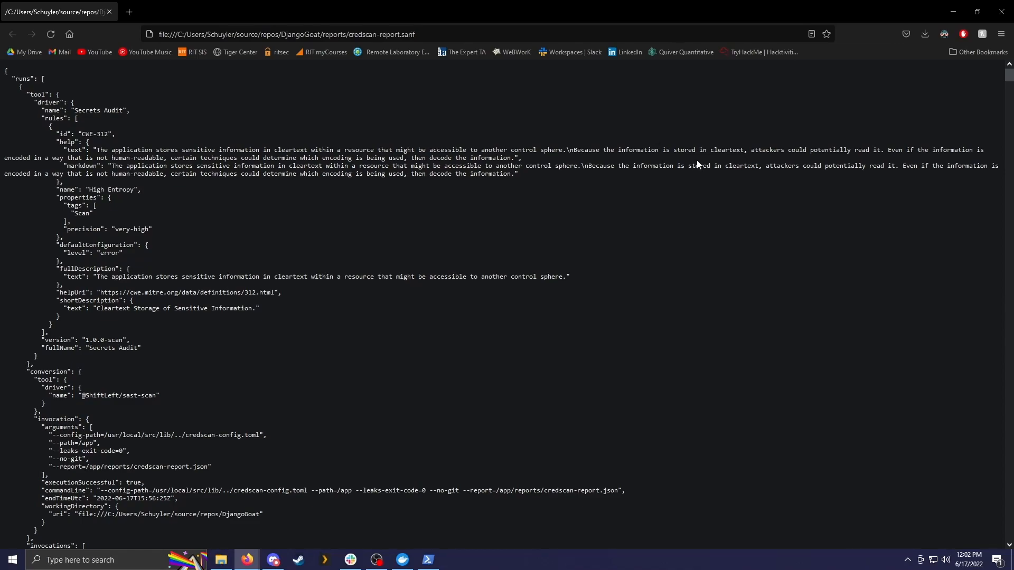
{"action": "scroll", "scroll_direction": "down", "scroll_amount": 3}
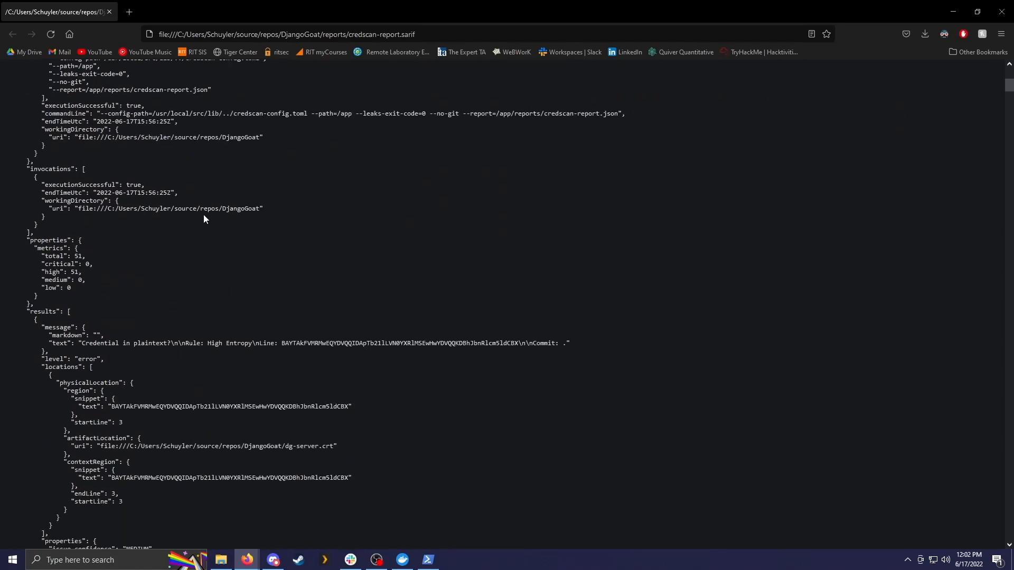
{"action": "scroll", "scroll_direction": "down", "scroll_amount": 3}
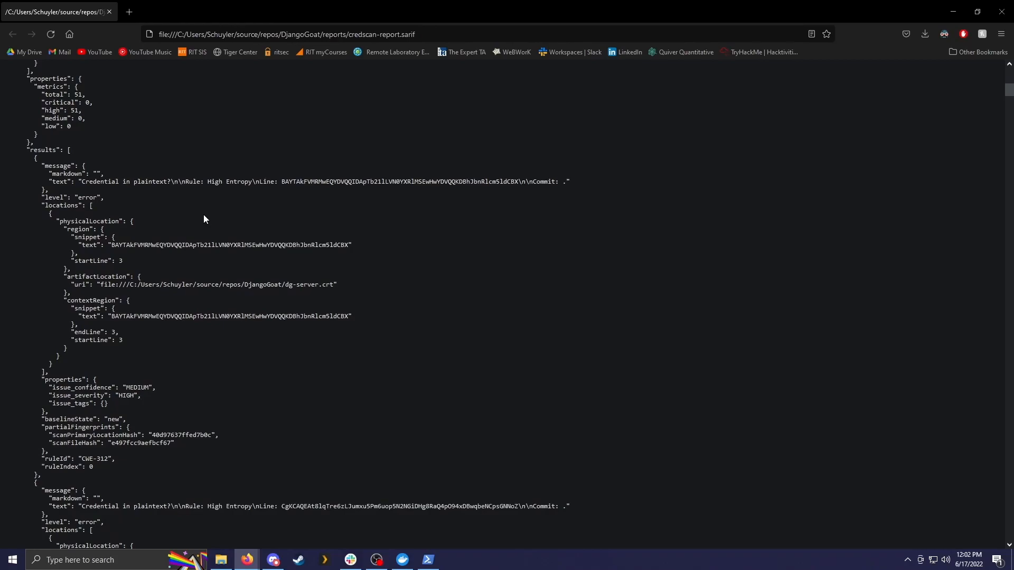
{"action": "scroll", "scroll_direction": "down", "scroll_amount": 3}
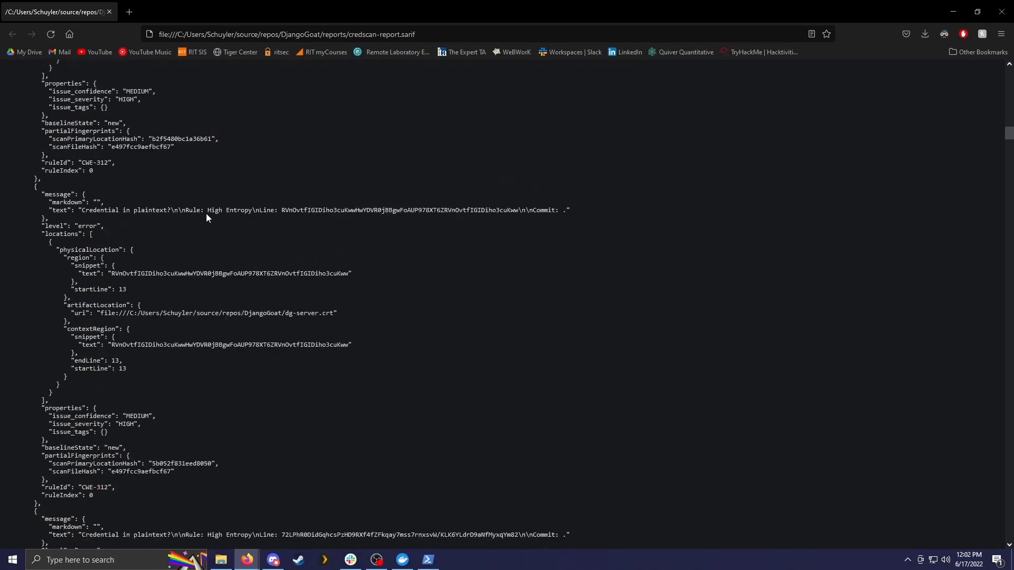
{"action": "scroll", "scroll_direction": "down", "scroll_amount": 3}
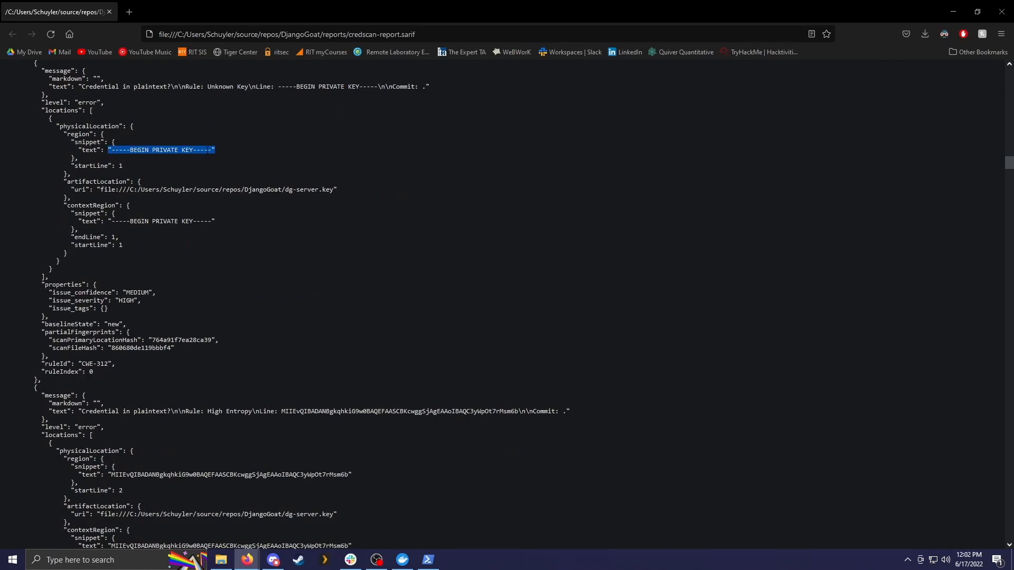
{"action": "scroll", "scroll_direction": "down", "scroll_amount": 3}
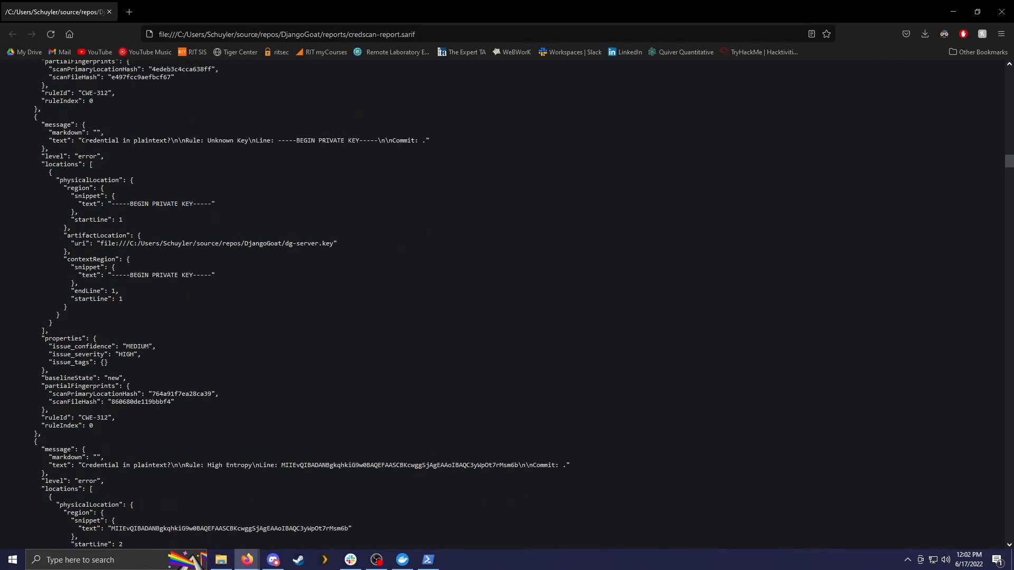
{"action": "left_click_drag", "start_coordinate": [76, 140], "coordinate": [247, 140]}
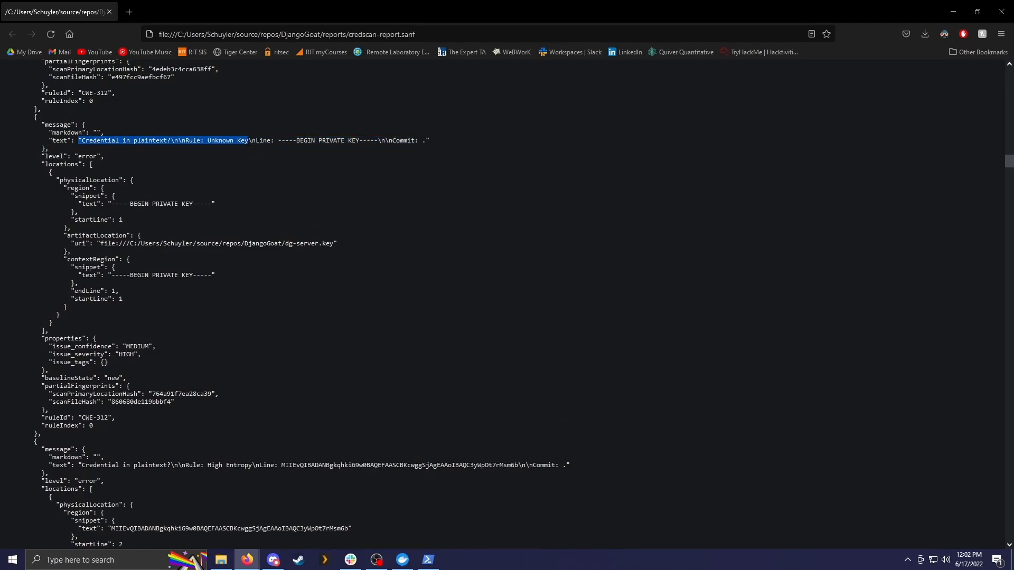
{"action": "scroll", "scroll_direction": "down", "scroll_amount": 3}
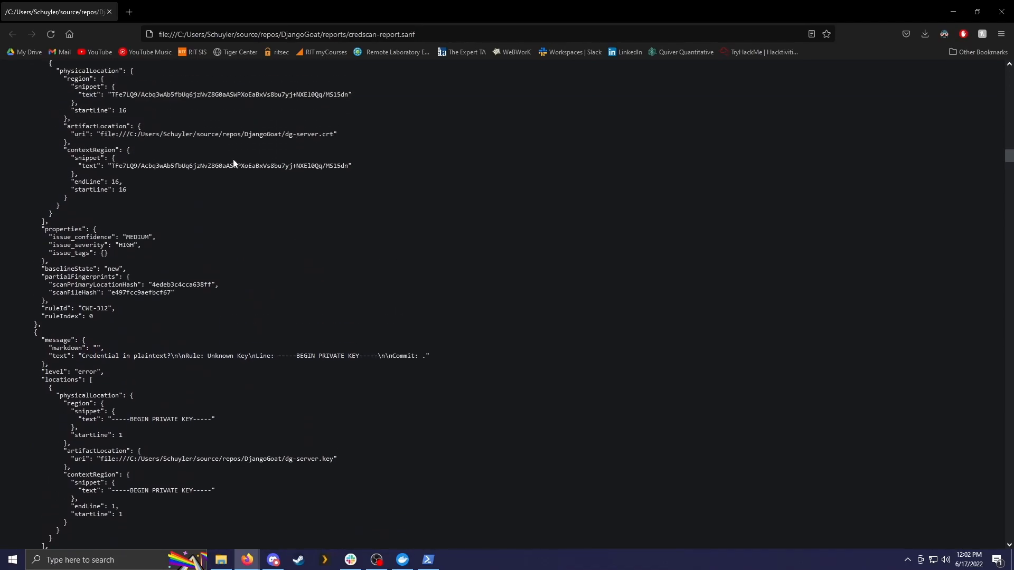
{"action": "scroll", "scroll_direction": "down", "scroll_amount": 3}
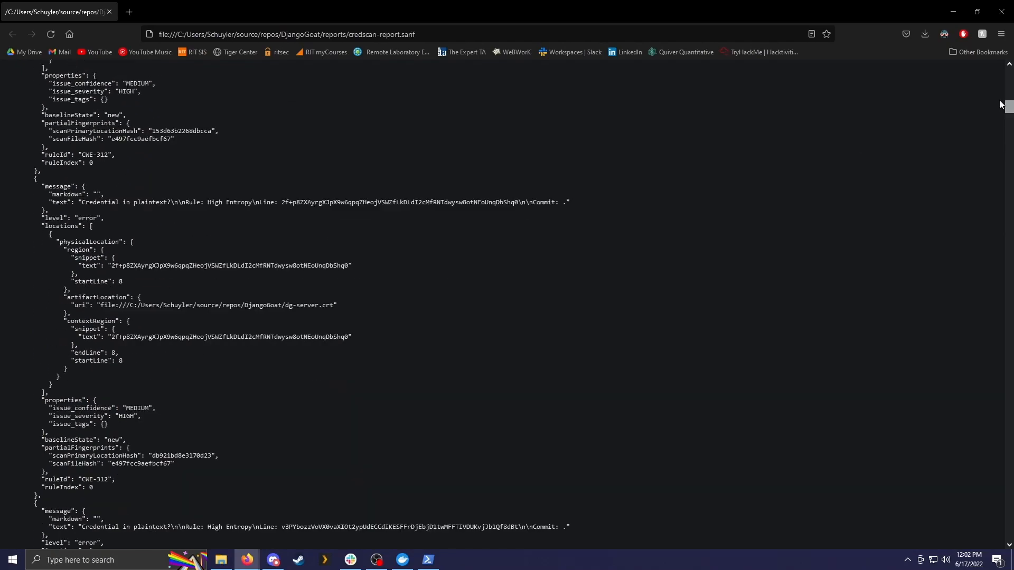
{"action": "scroll", "scroll_direction": "up", "scroll_amount": 3}
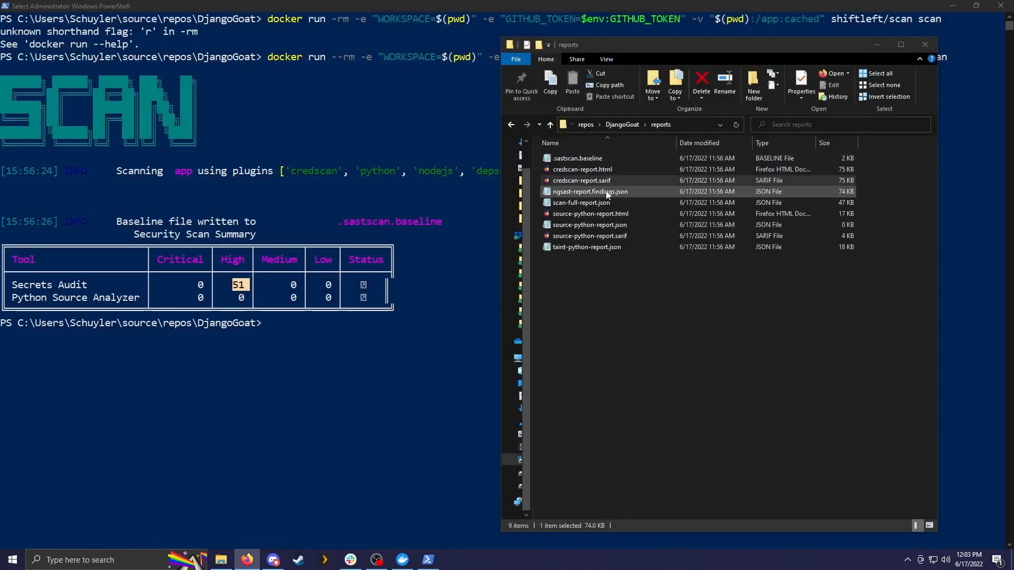
{"action": "double_click", "coordinate": [589, 191]}
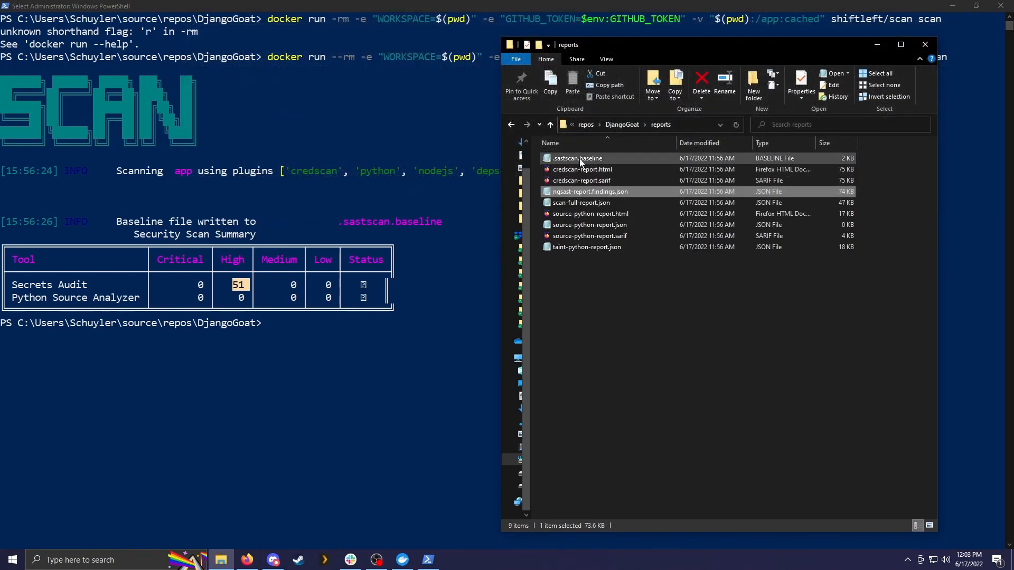
{"action": "left_click", "coordinate": [581, 180]}
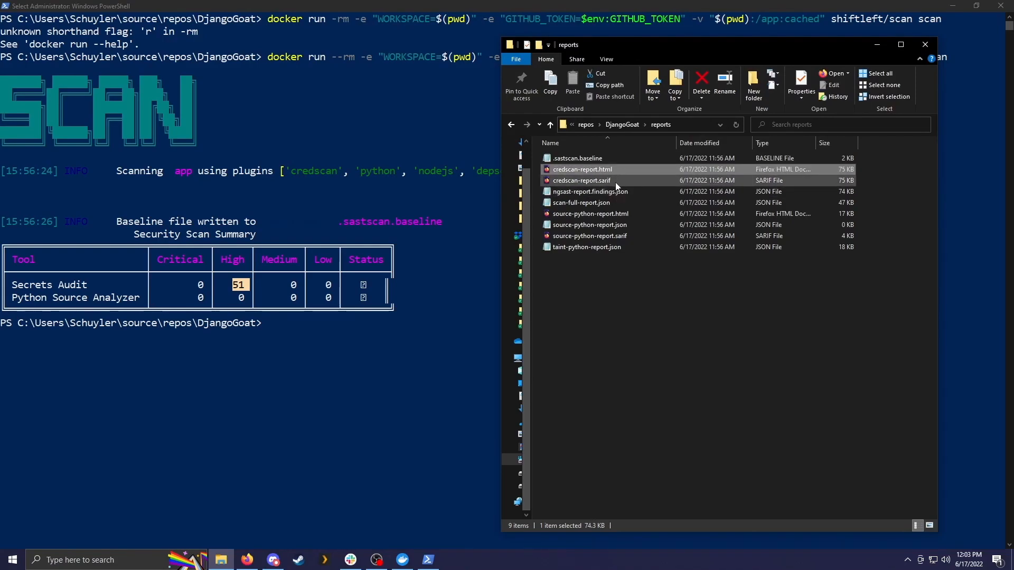
{"action": "left_click", "coordinate": [581, 203]}
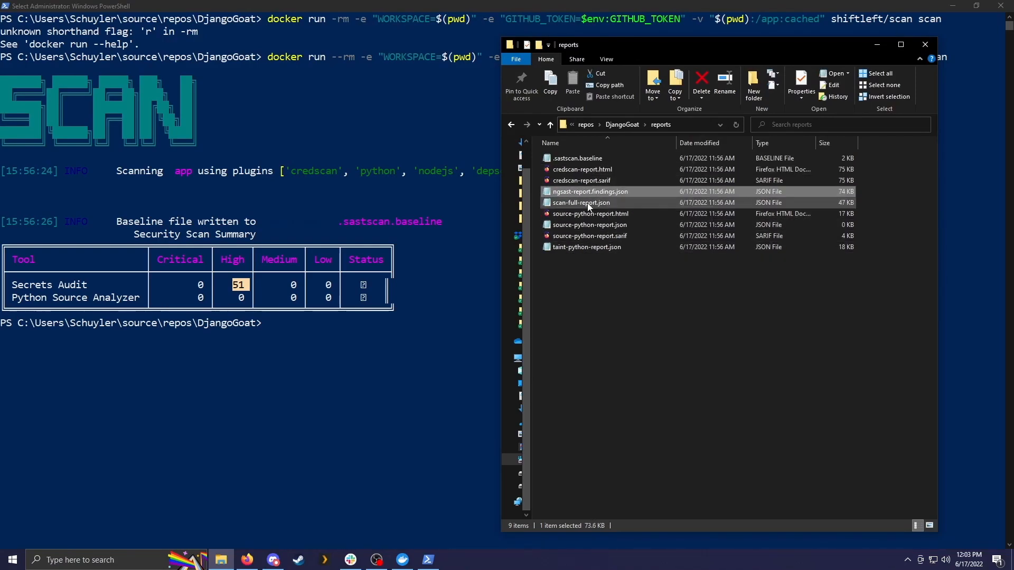
{"action": "double_click", "coordinate": [581, 203]}
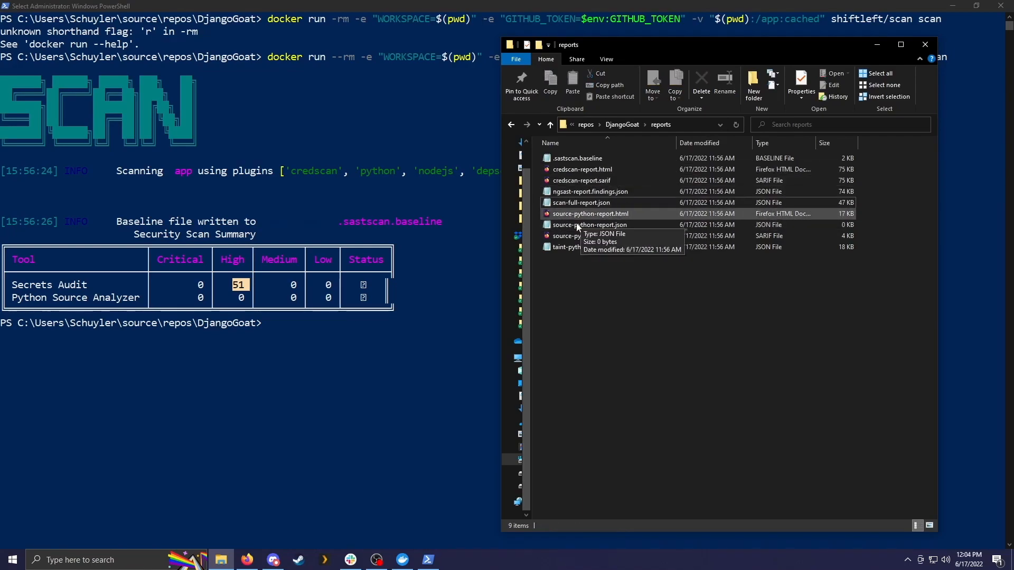
{"action": "left_click", "coordinate": [591, 214]}
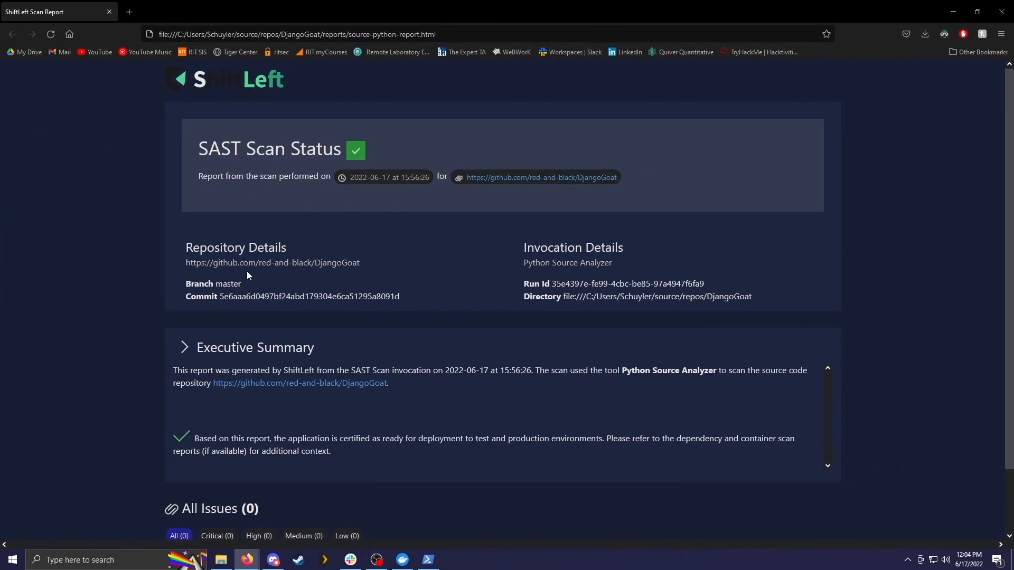
- Reach the All Issues (0) section of the passed Python Source Analyzer report
{"action": "scroll", "scroll_direction": "down", "scroll_amount": 3}
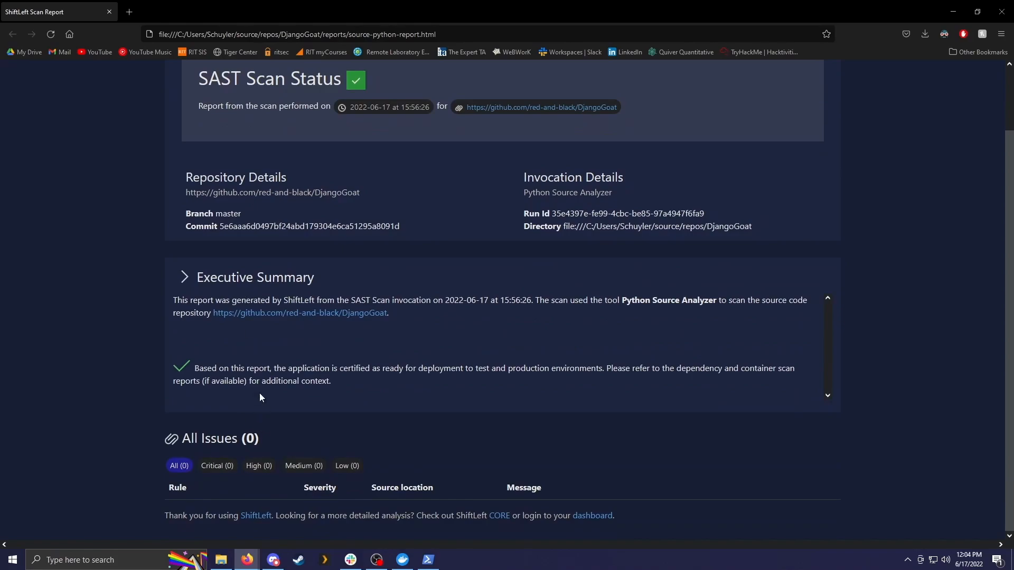
{"action": "mouse_move", "coordinate": [361, 395]}
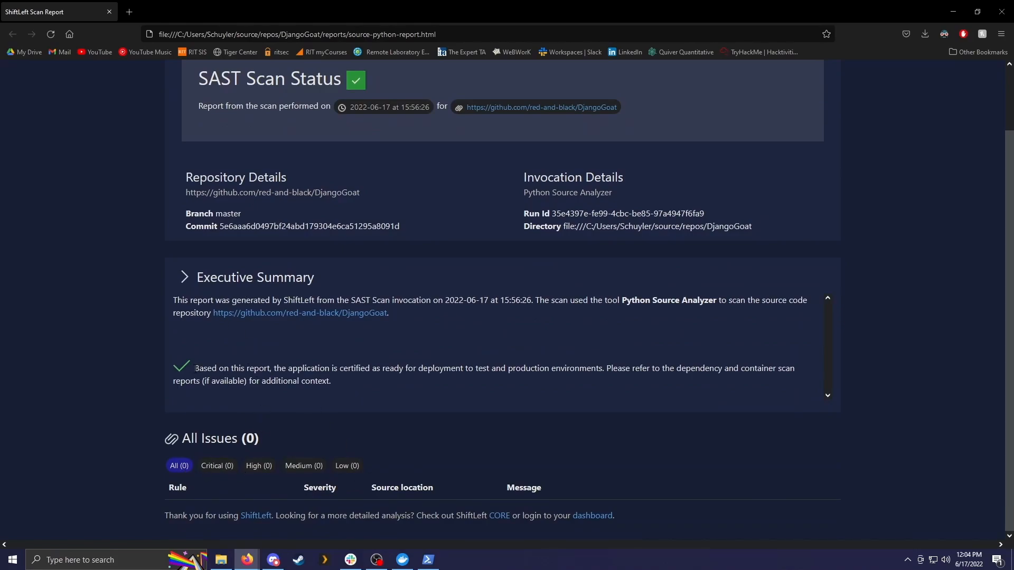
{"action": "mouse_move", "coordinate": [413, 414]}
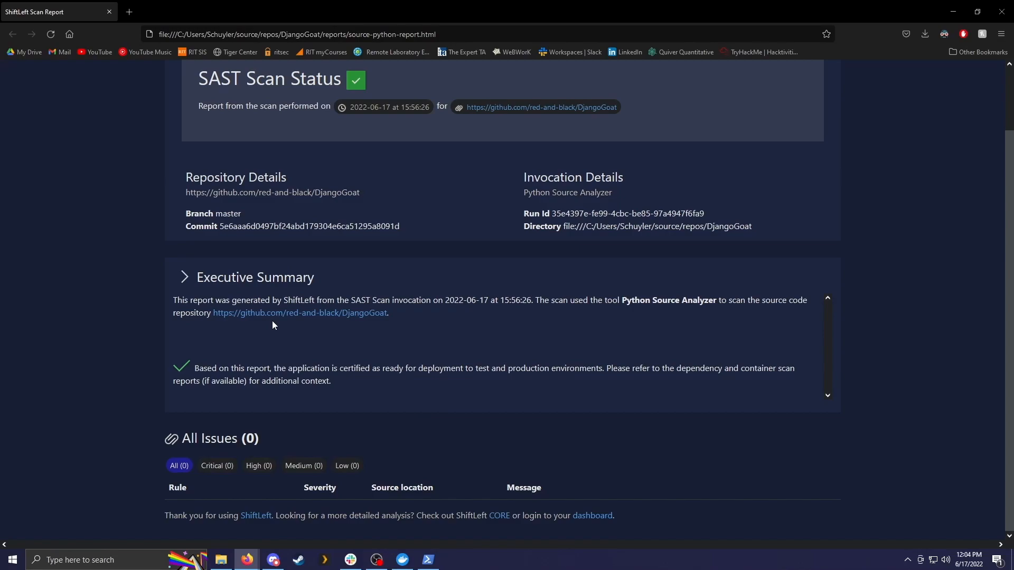
{"action": "mouse_move", "coordinate": [56, 7]}
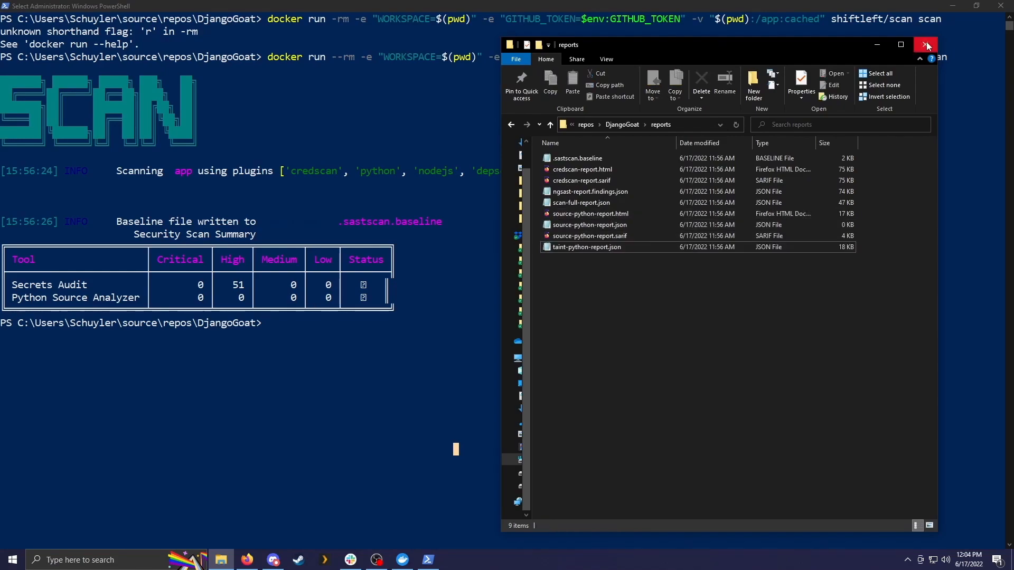
- Close the reports folder window, returning to PowerShell's scan summary with 51 high Secrets Audit findings
{"action": "left_click", "coordinate": [926, 44]}
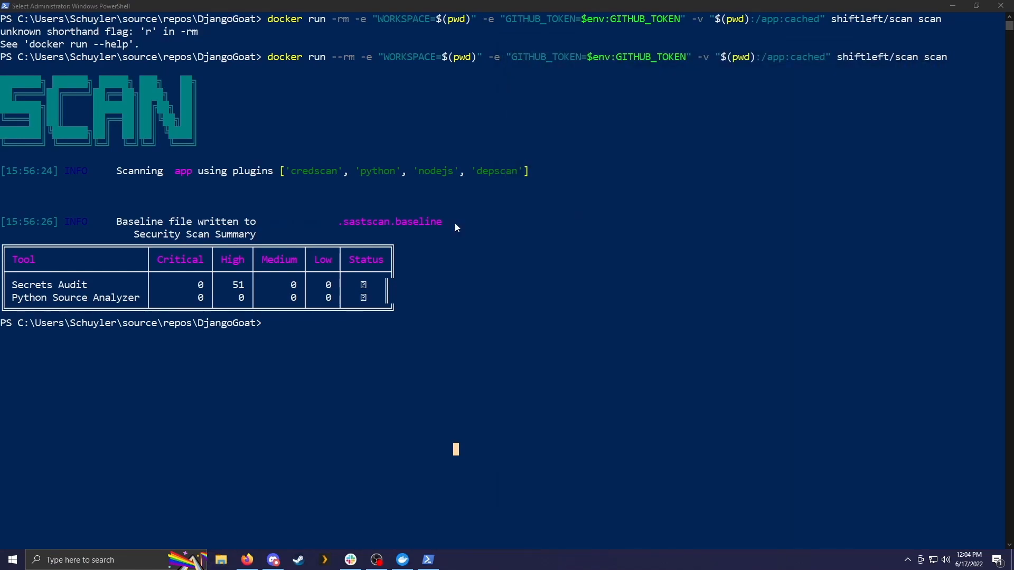